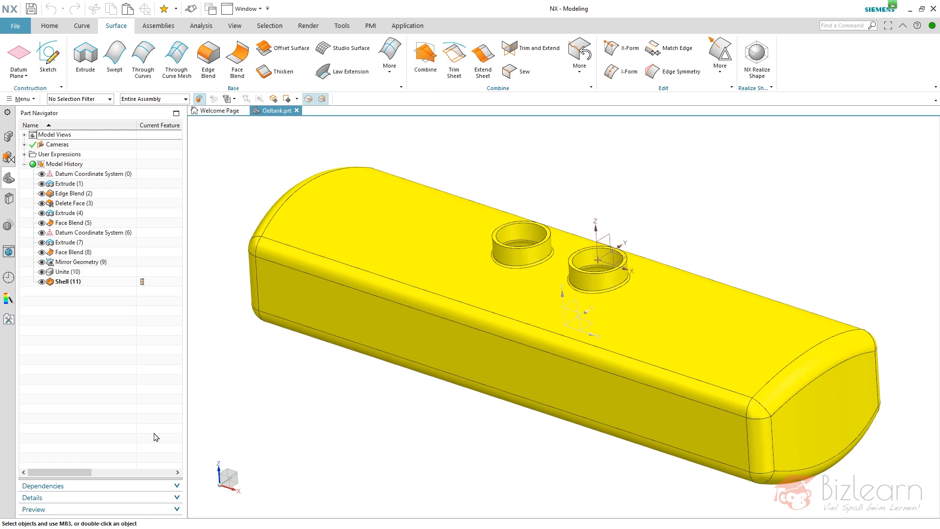
{"action": "mouse_move", "coordinate": [159, 399]}
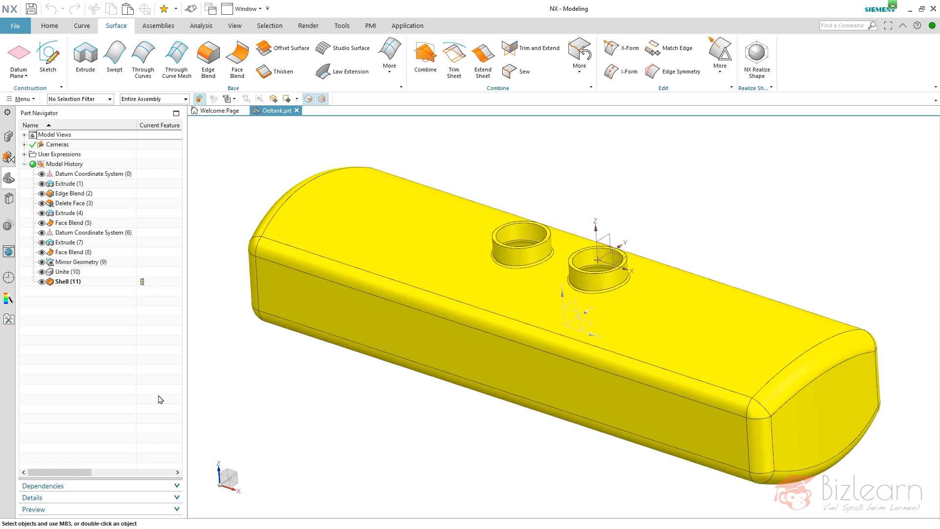
{"action": "mouse_move", "coordinate": [150, 231]}
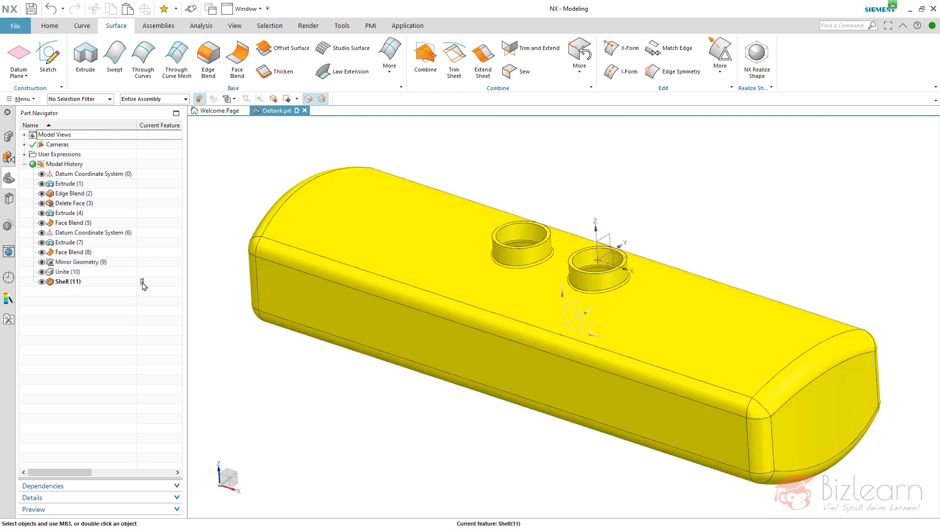
{"action": "mouse_move", "coordinate": [138, 310]}
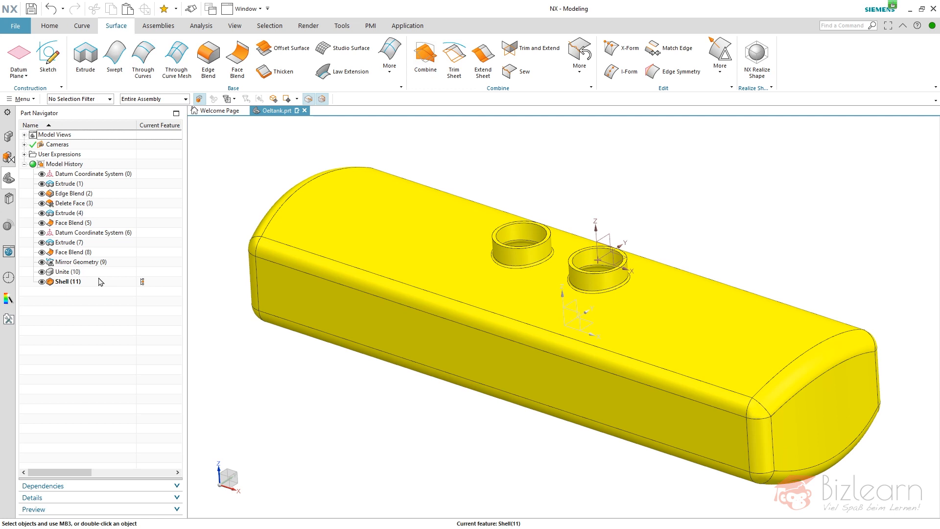
{"action": "mouse_move", "coordinate": [496, 245]}
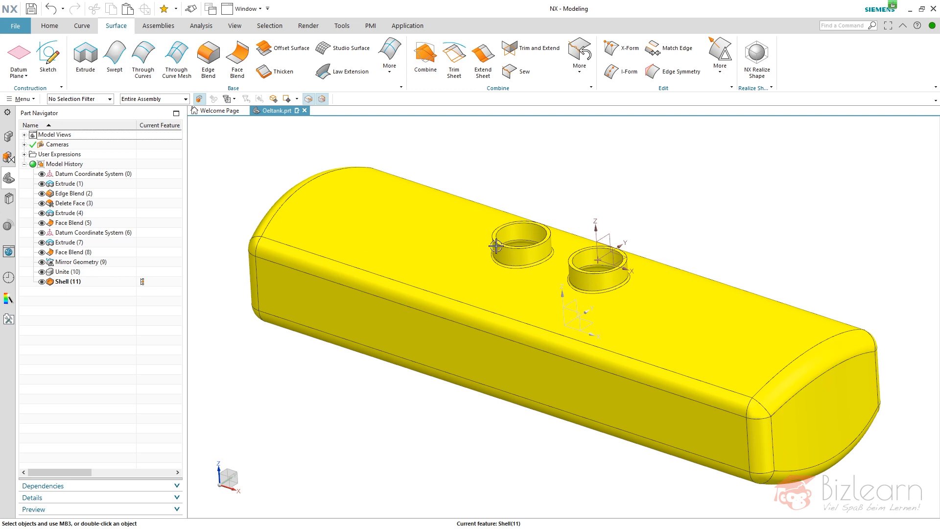
{"action": "mouse_move", "coordinate": [576, 171]}
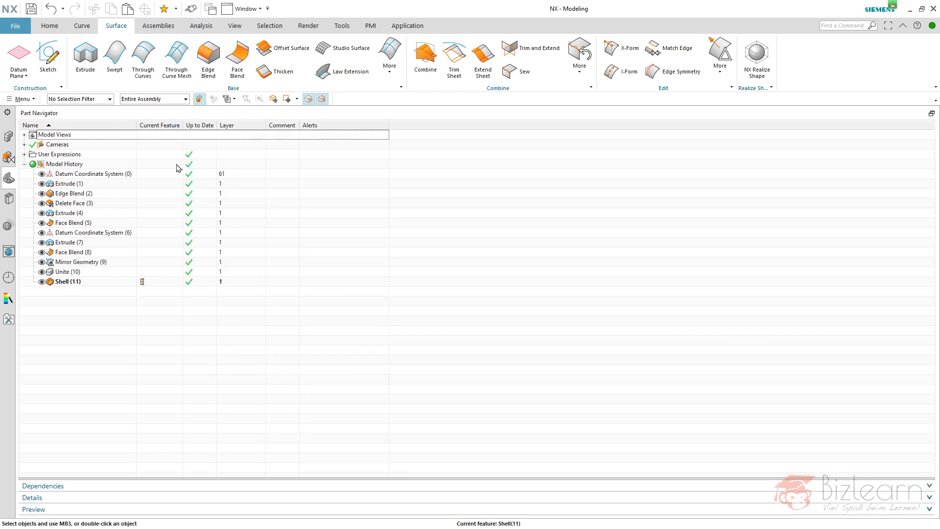
{"action": "mouse_move", "coordinate": [123, 299]}
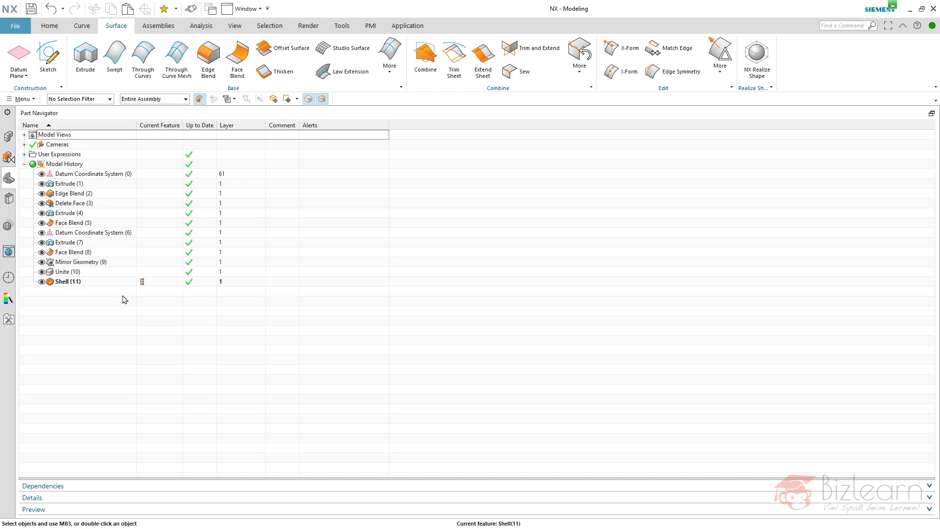
{"action": "mouse_move", "coordinate": [127, 299]}
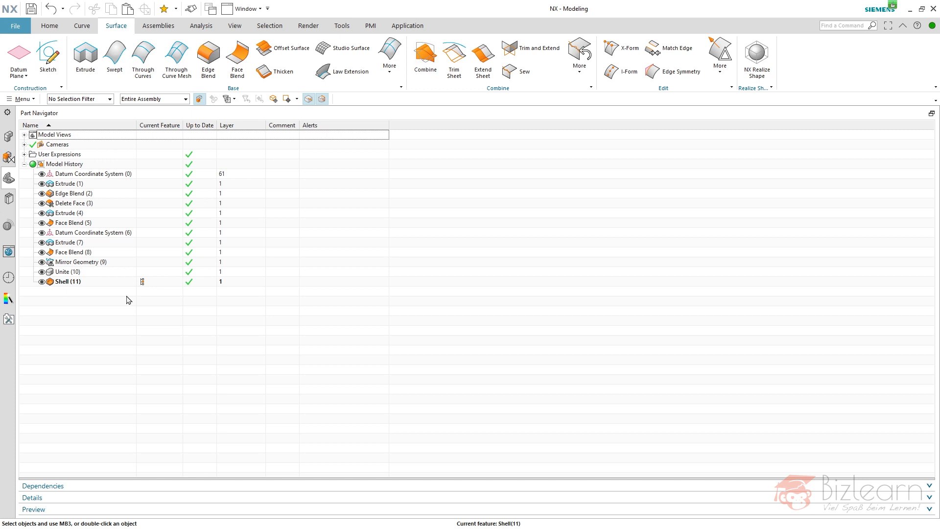
{"action": "mouse_move", "coordinate": [100, 278]}
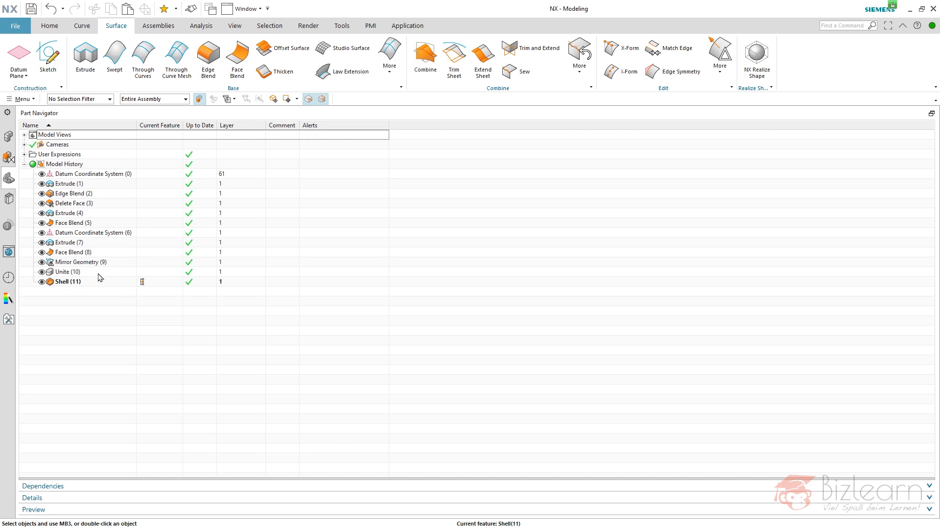
{"action": "mouse_move", "coordinate": [98, 278]}
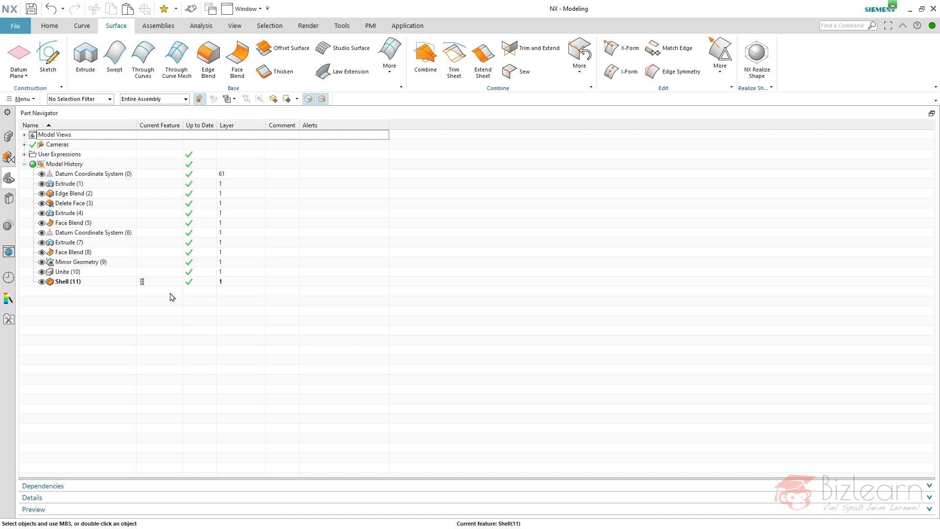
{"action": "mouse_move", "coordinate": [916, 127]}
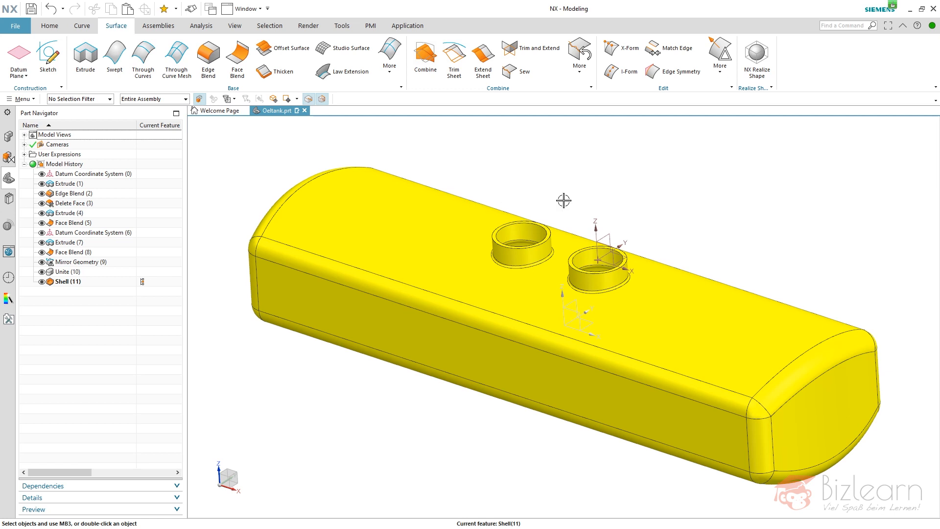
{"action": "mouse_move", "coordinate": [497, 227]}
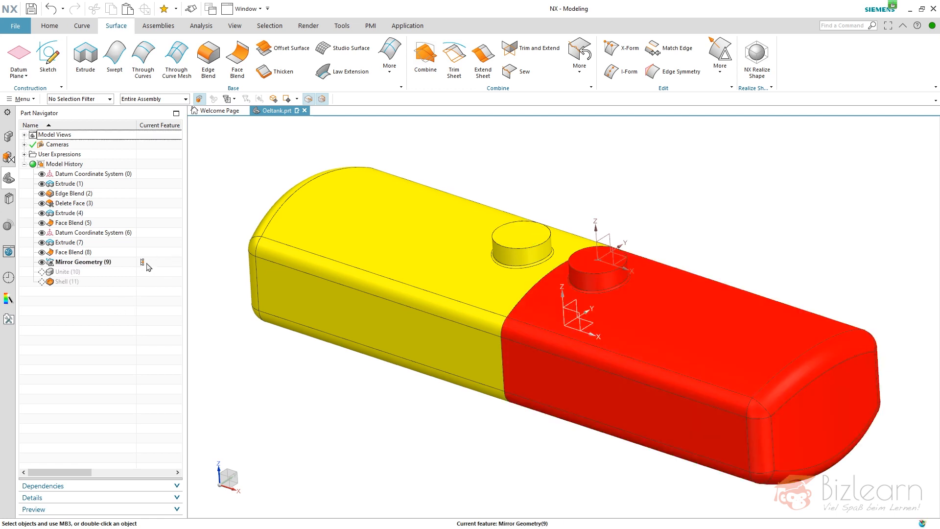
- Add a Datum Plane on the original coordinate system, then make Shell (12) current again
{"action": "left_click", "coordinate": [83, 262]}
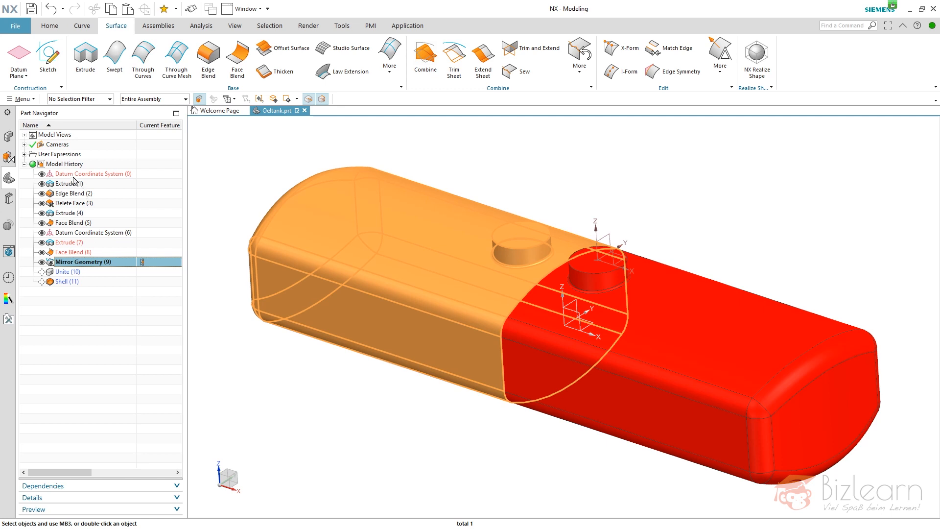
{"action": "mouse_move", "coordinate": [97, 179]}
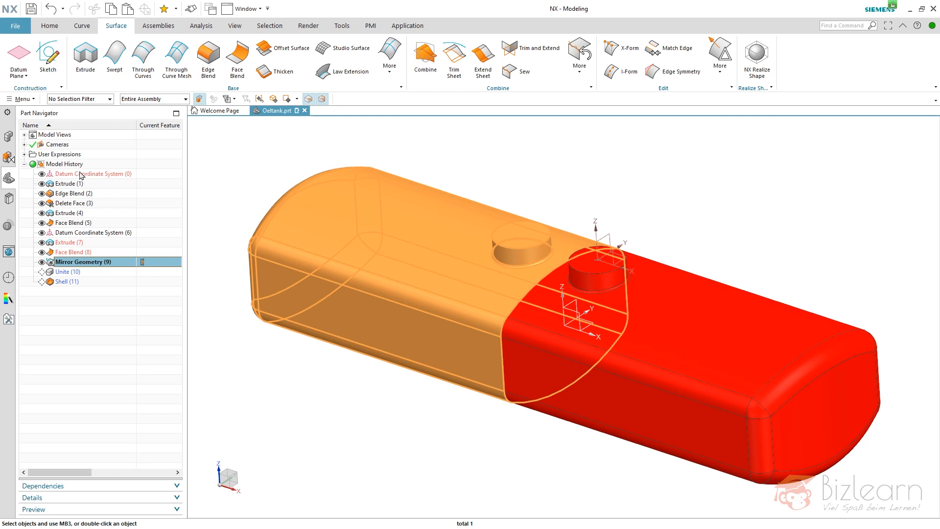
{"action": "mouse_move", "coordinate": [62, 177]}
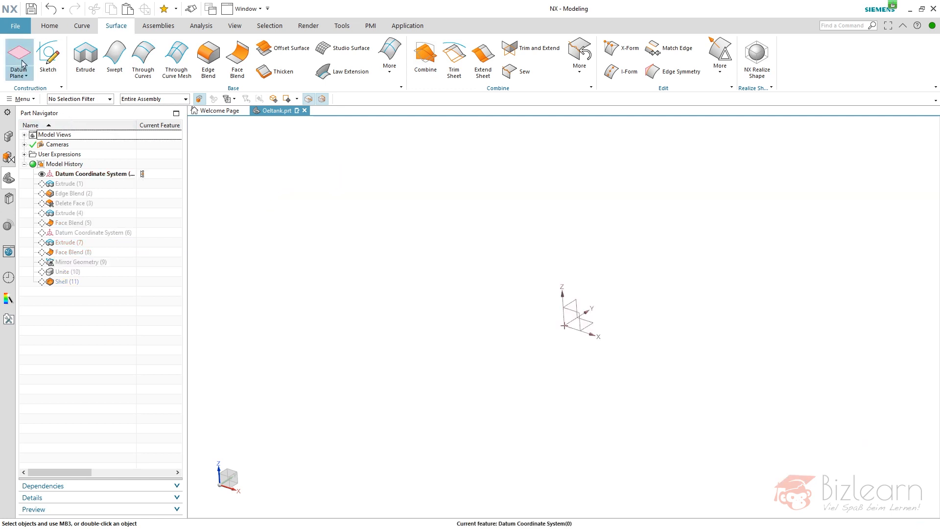
{"action": "left_click", "coordinate": [19, 57]}
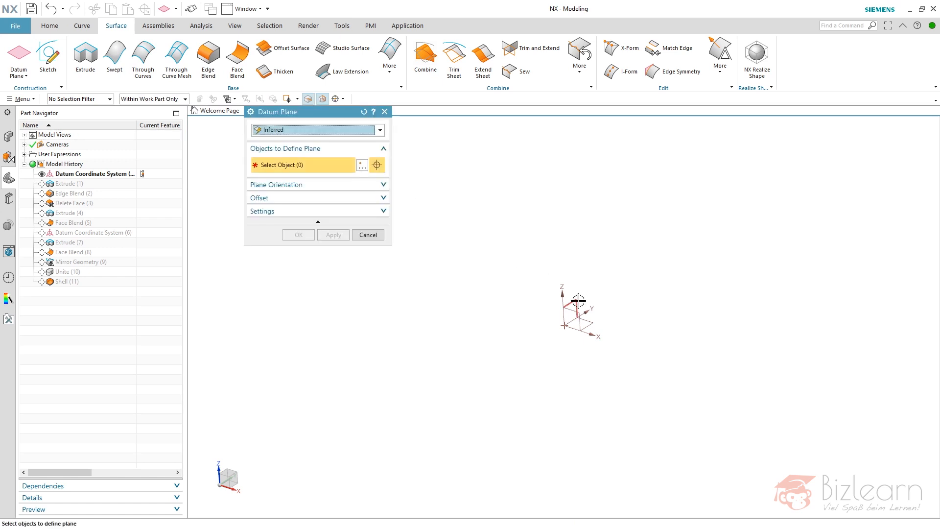
{"action": "left_click", "coordinate": [298, 235]}
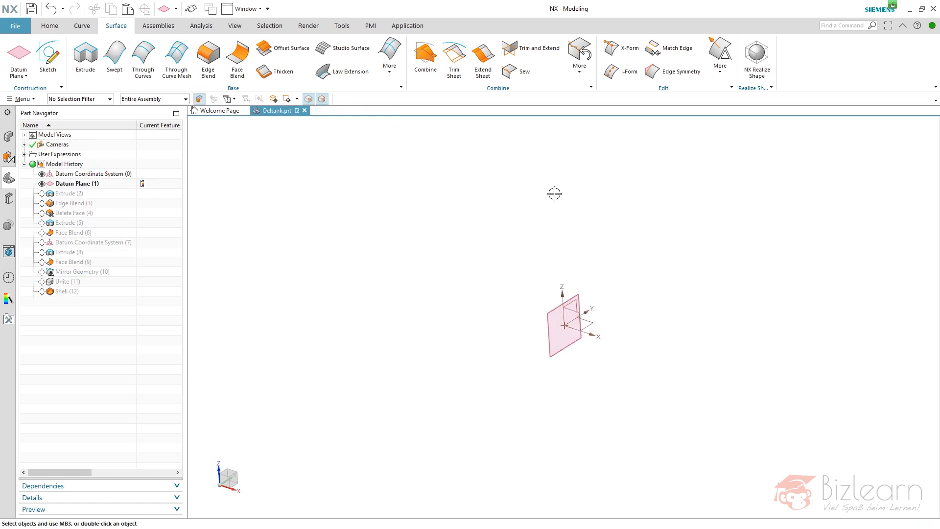
{"action": "double_click", "coordinate": [67, 291]}
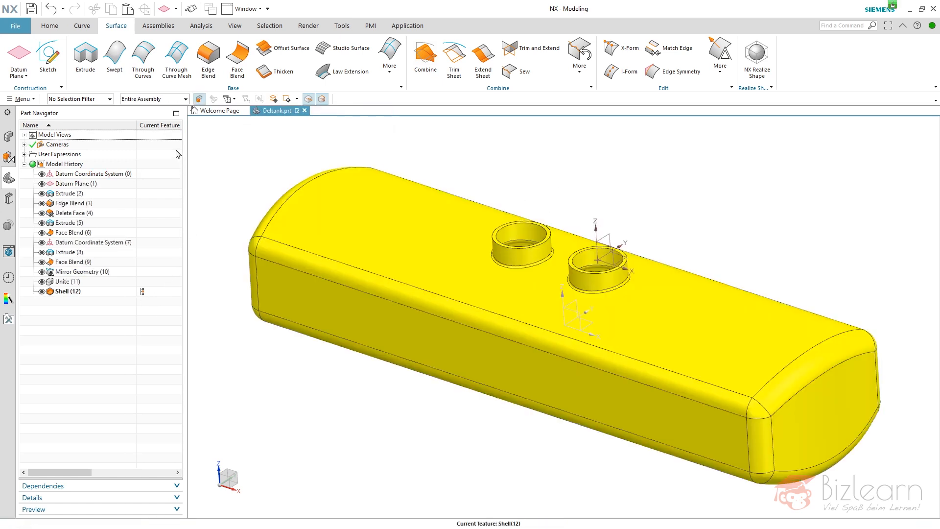
{"action": "mouse_move", "coordinate": [175, 112]}
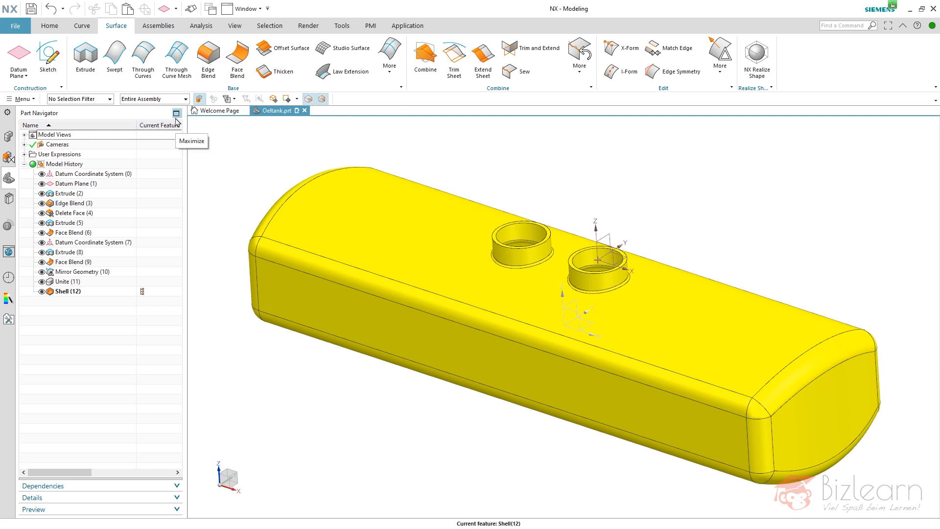
- Maximize the Part Navigator, then reopen and confirm Extrude (2)
{"action": "left_click", "coordinate": [176, 113]}
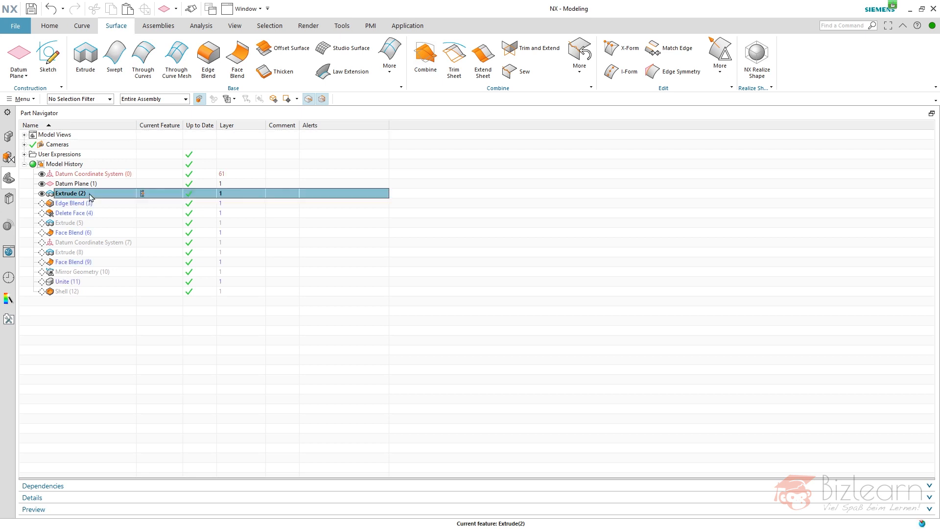
{"action": "double_click", "coordinate": [71, 192]}
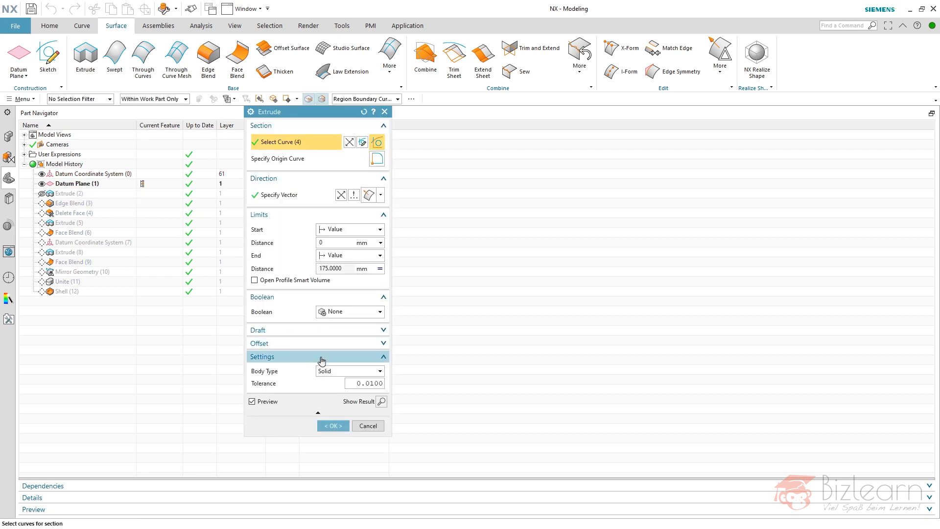
{"action": "left_click", "coordinate": [332, 426]}
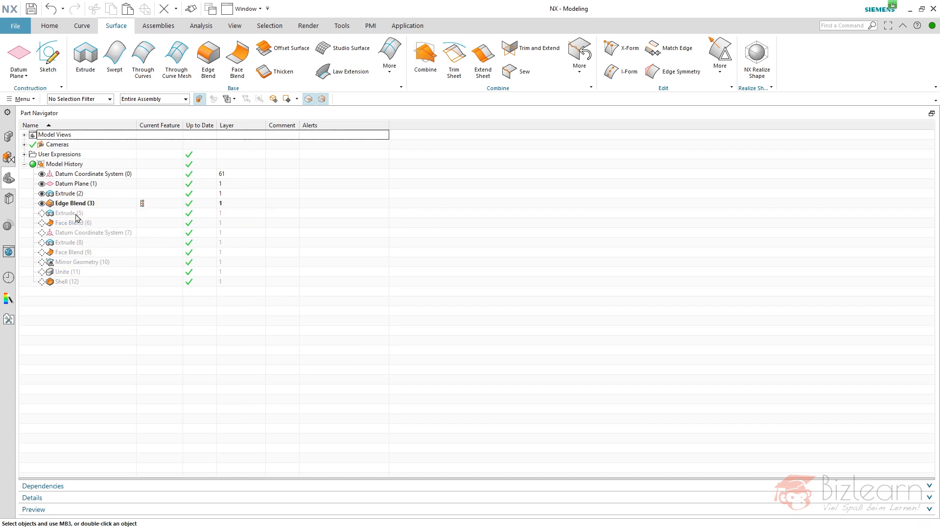
{"action": "mouse_move", "coordinate": [85, 216]}
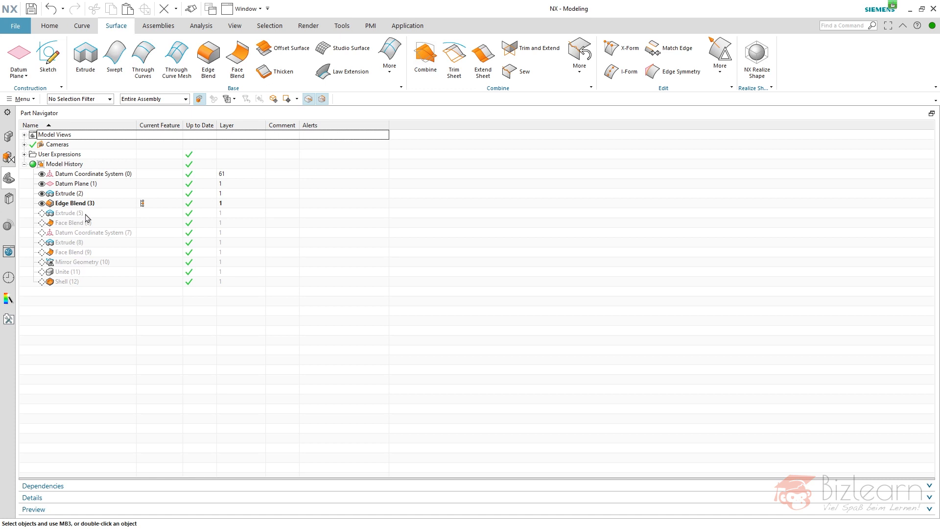
- Reopen Extrude (5) for editing and review its body type choices
{"action": "left_click", "coordinate": [67, 213]}
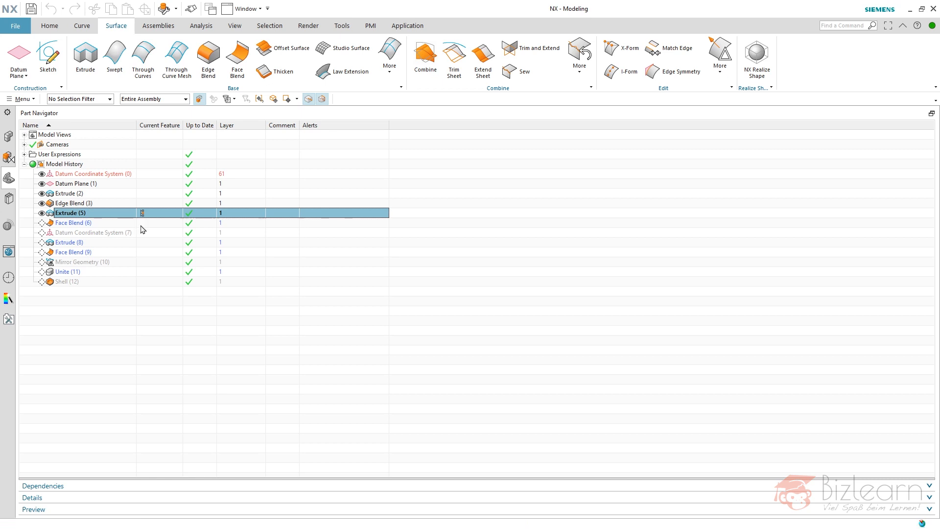
{"action": "double_click", "coordinate": [70, 213]}
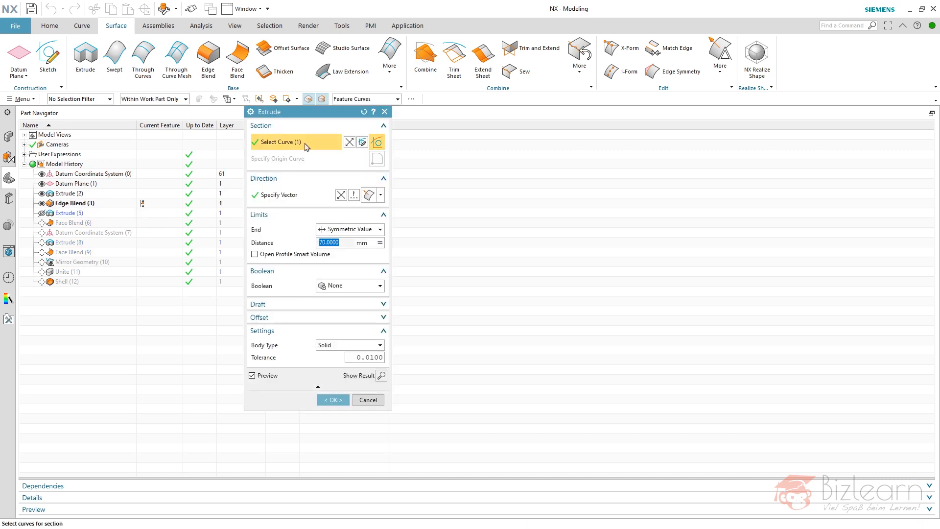
{"action": "mouse_move", "coordinate": [337, 350]}
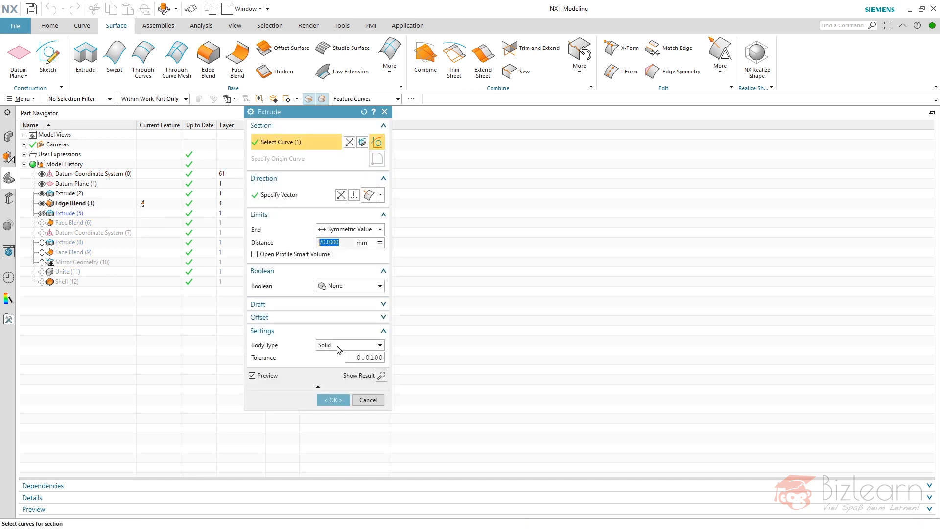
{"action": "left_click", "coordinate": [332, 400]}
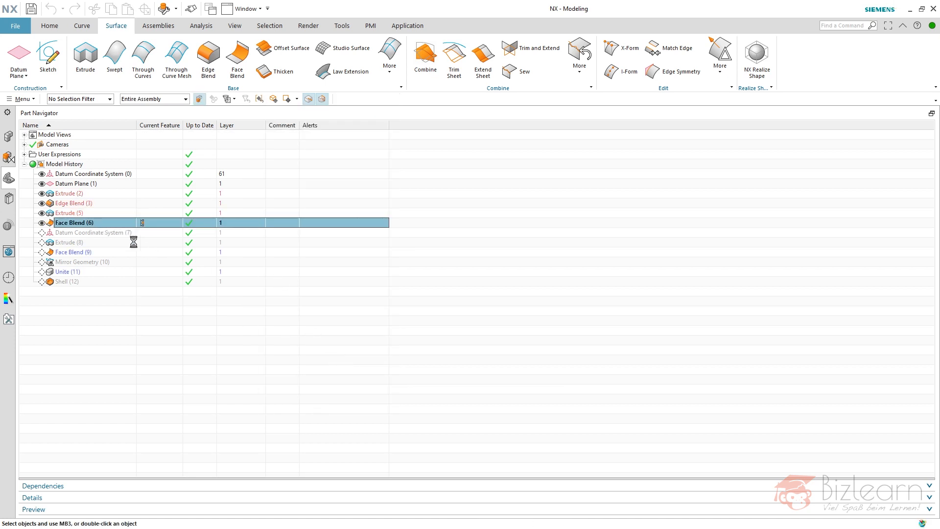
- Open Face Blend (6) for editing and reselect its Face 1 and Face 2 sets
{"action": "double_click", "coordinate": [75, 223]}
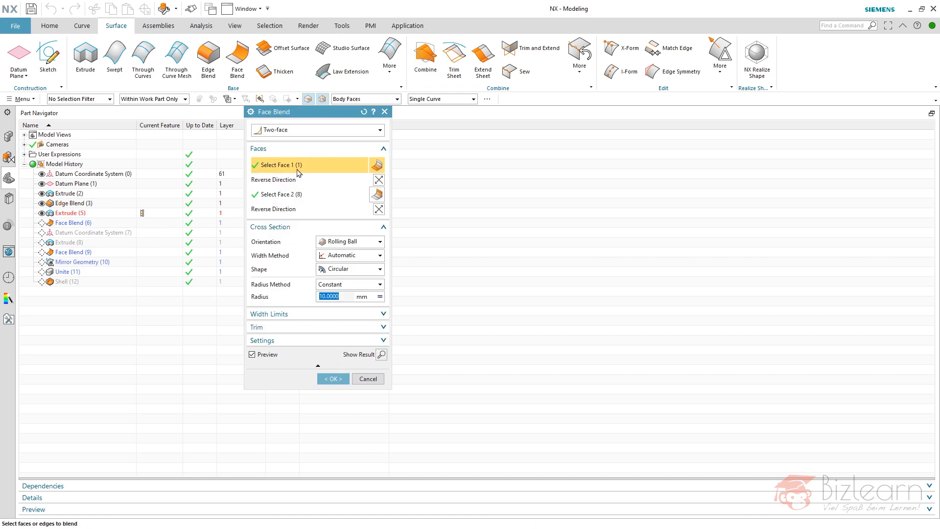
{"action": "mouse_move", "coordinate": [220, 182]}
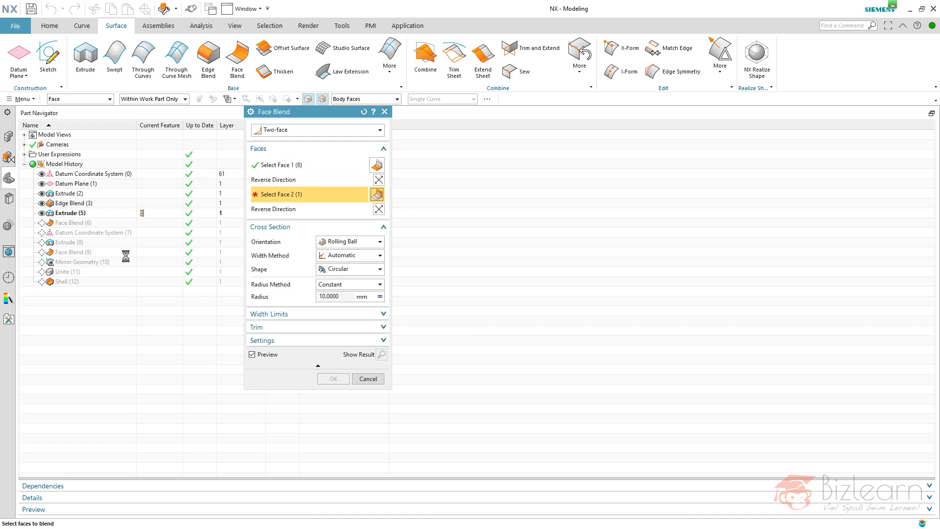
{"action": "left_click", "coordinate": [376, 194]}
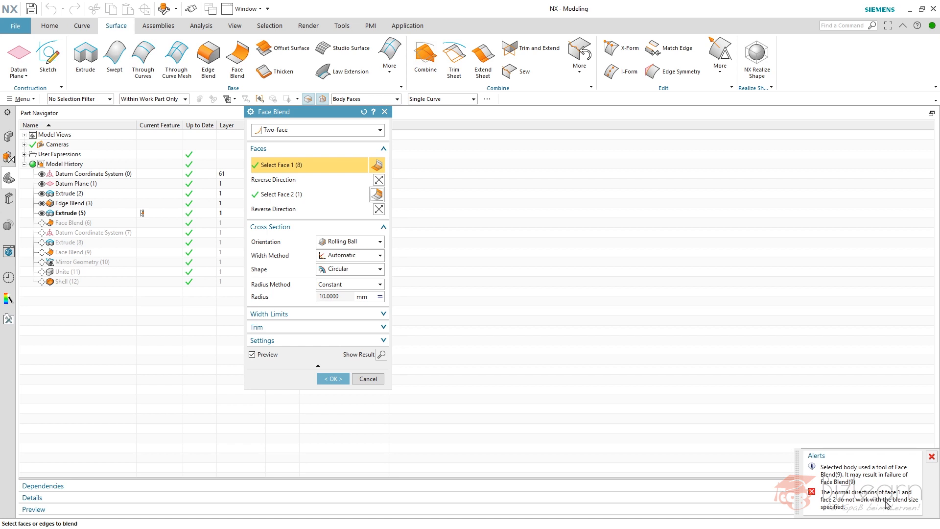
{"action": "mouse_move", "coordinate": [563, 264]}
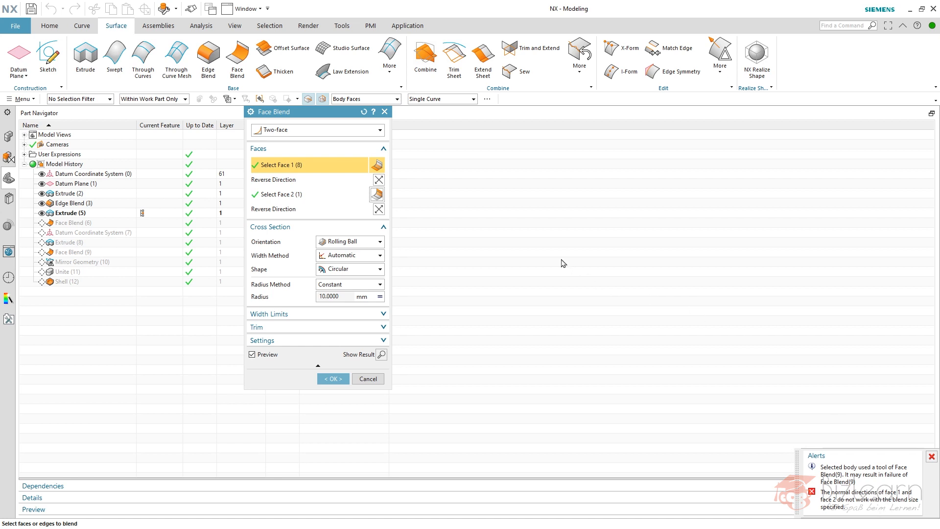
{"action": "mouse_move", "coordinate": [422, 173]}
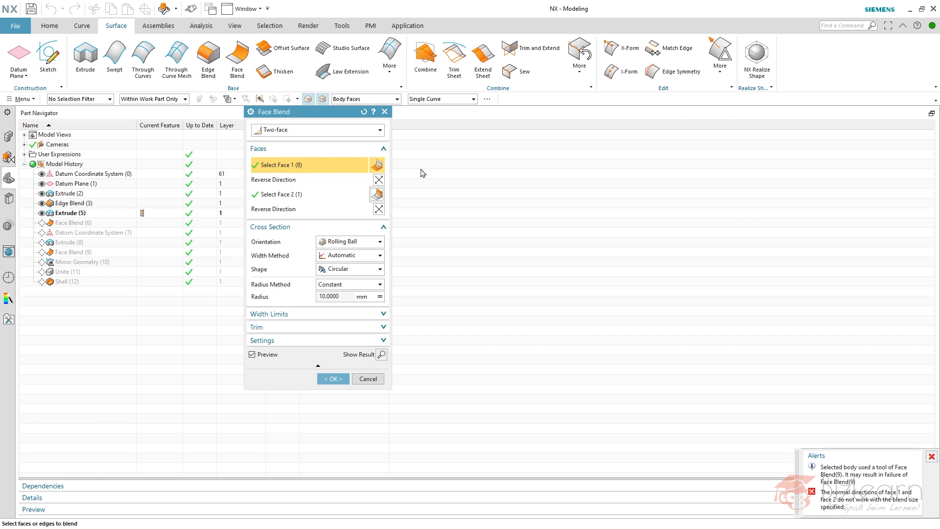
{"action": "mouse_move", "coordinate": [445, 182]}
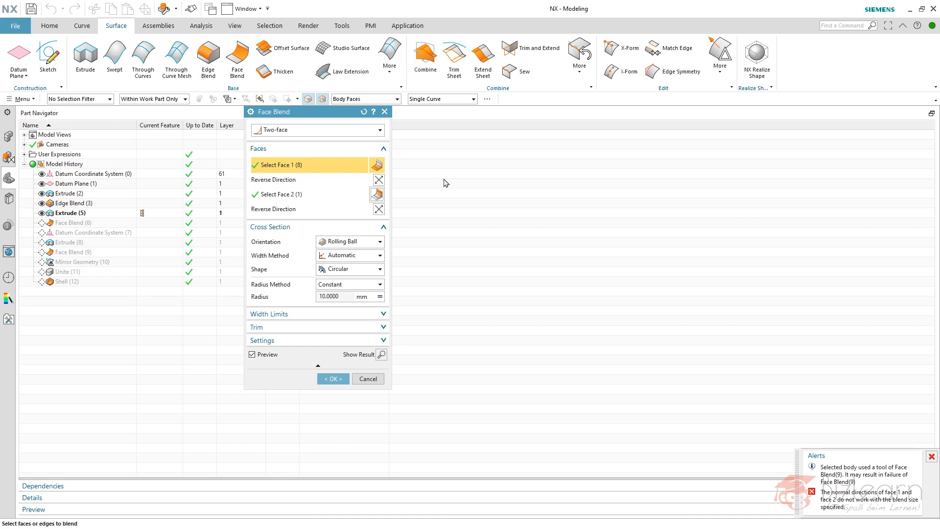
{"action": "mouse_move", "coordinate": [410, 180]}
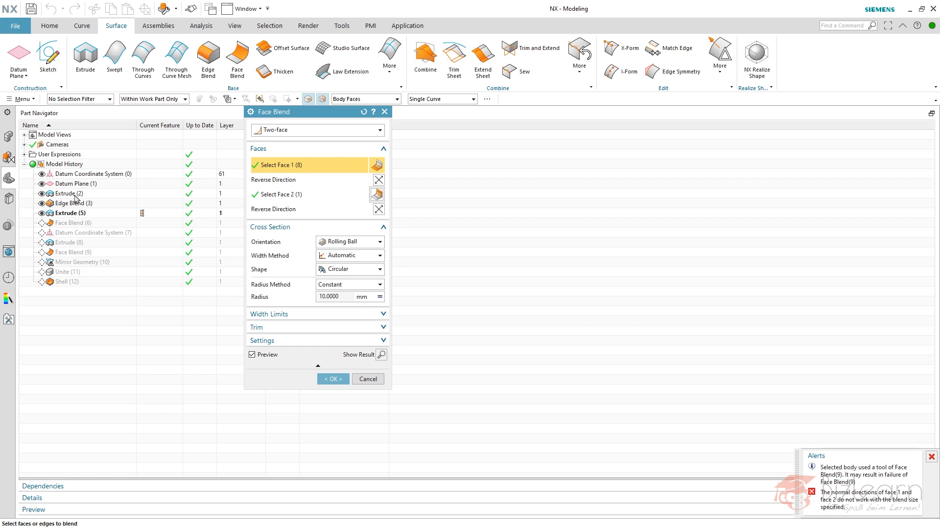
{"action": "mouse_move", "coordinate": [91, 200]}
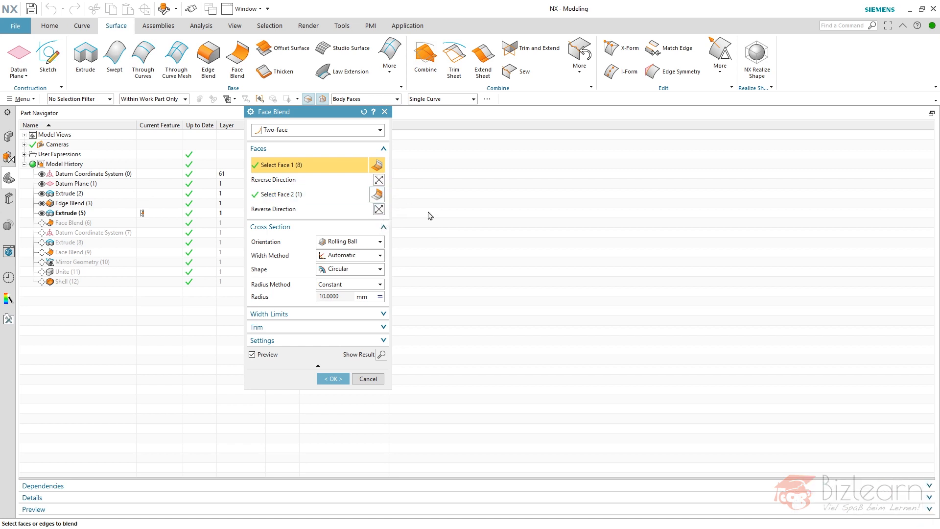
{"action": "mouse_move", "coordinate": [418, 214]}
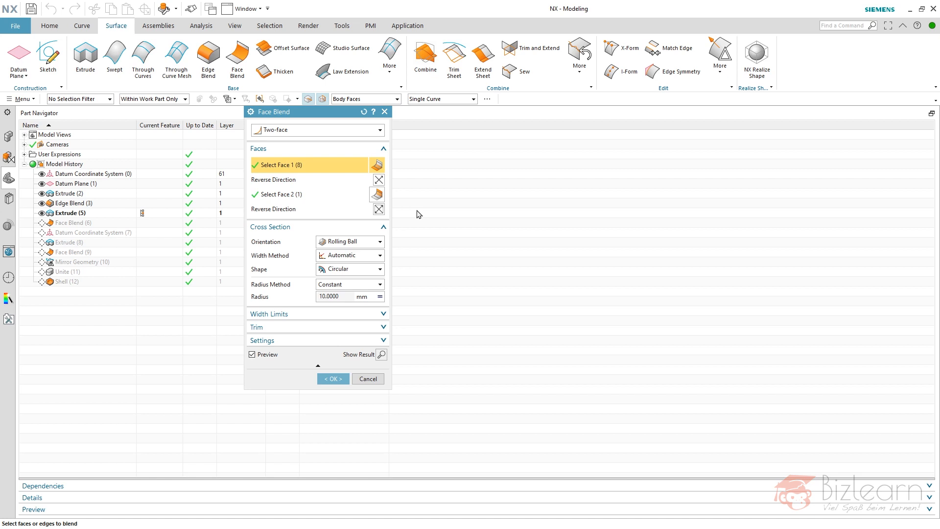
{"action": "mouse_move", "coordinate": [292, 294]}
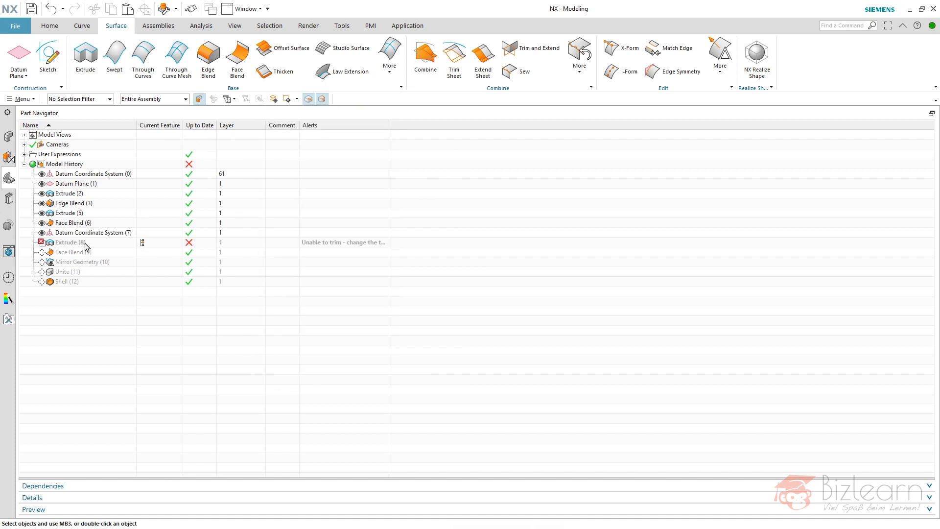
{"action": "mouse_move", "coordinate": [103, 251]}
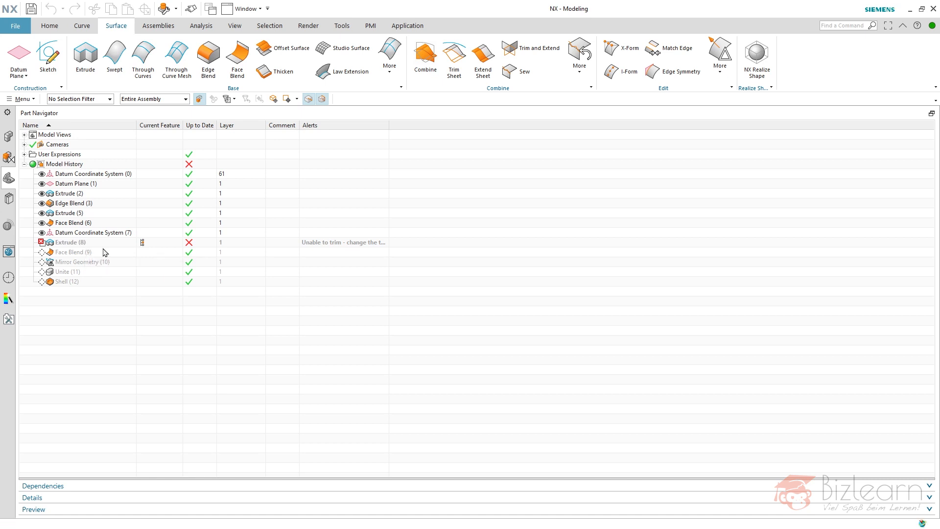
- Make Extrude (8) a Sheet body ending at a fixed Value, then select Face Blend (9)
{"action": "double_click", "coordinate": [70, 241]}
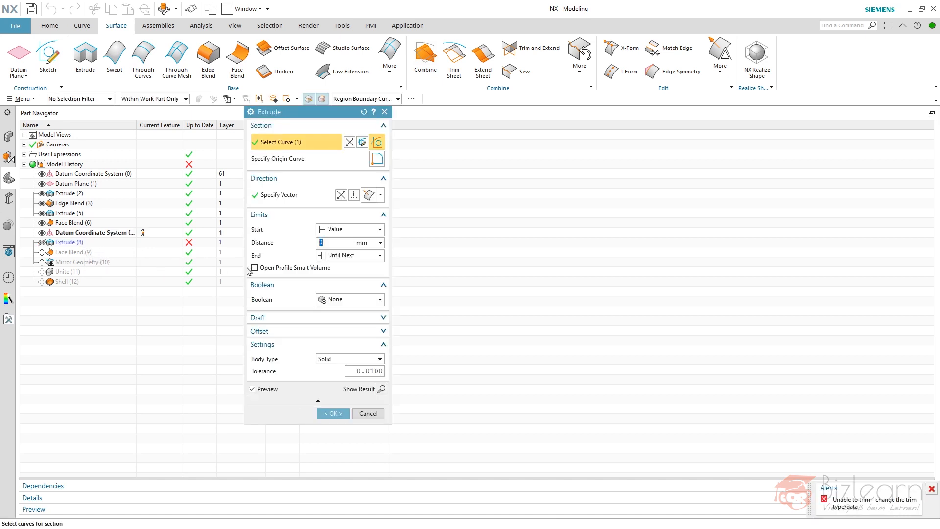
{"action": "left_click", "coordinate": [350, 359]}
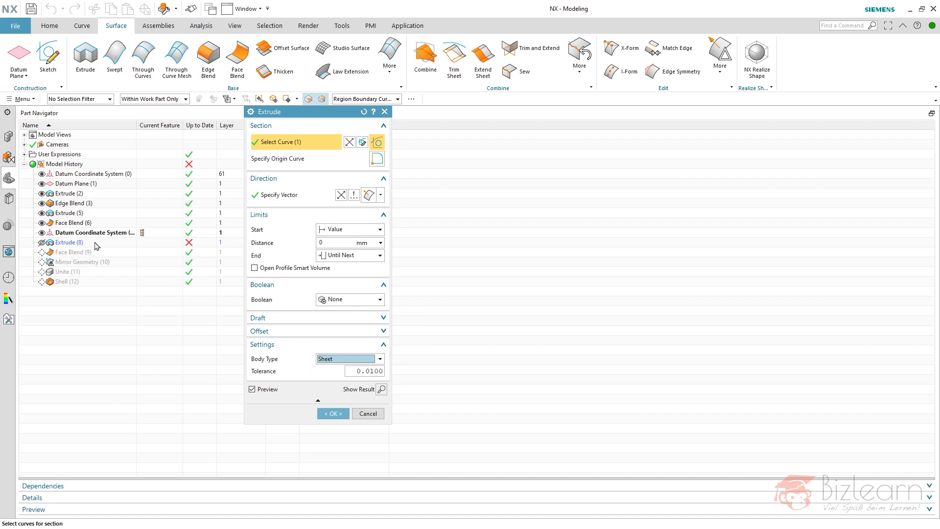
{"action": "mouse_move", "coordinate": [345, 261]}
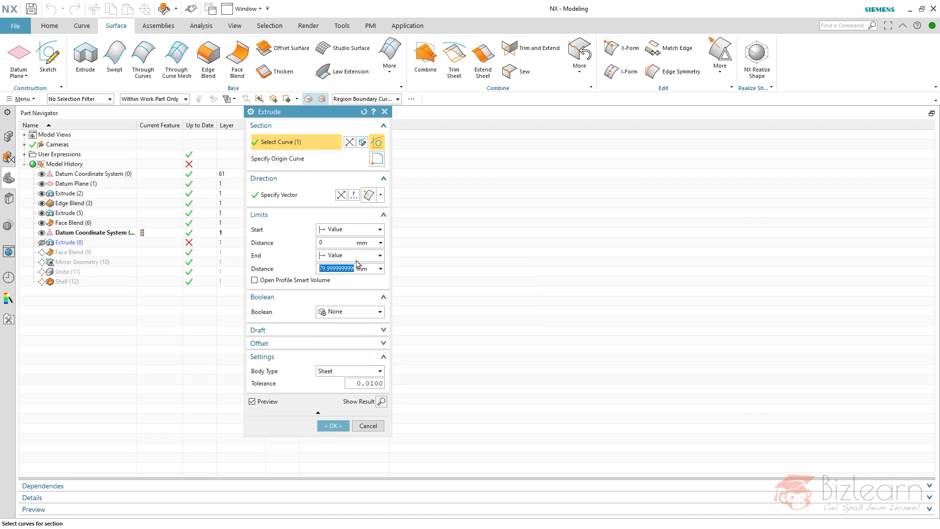
{"action": "left_click", "coordinate": [350, 254]}
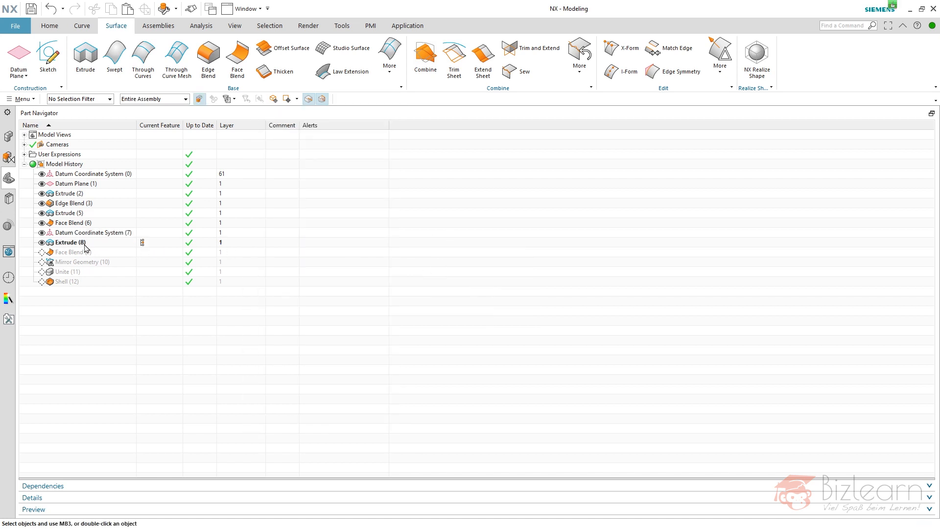
{"action": "left_click", "coordinate": [72, 252]}
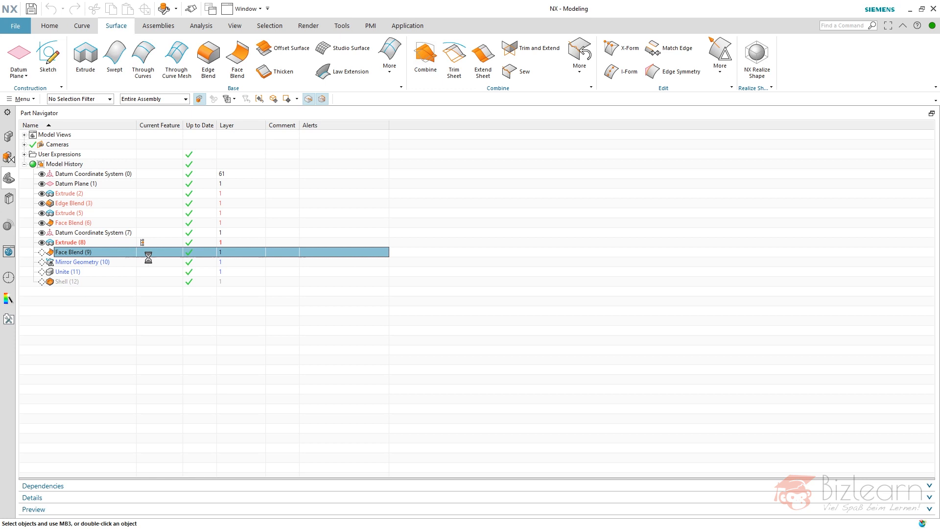
- Clear Face Blend (9)'s missing face references and pick new Face 1 and Face 2 sets
{"action": "double_click", "coordinate": [73, 251]}
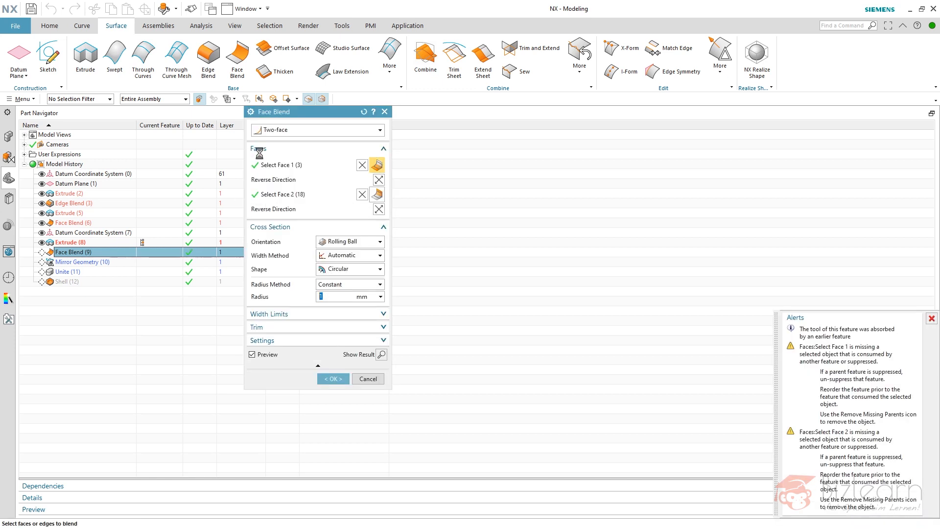
{"action": "left_click", "coordinate": [276, 165]}
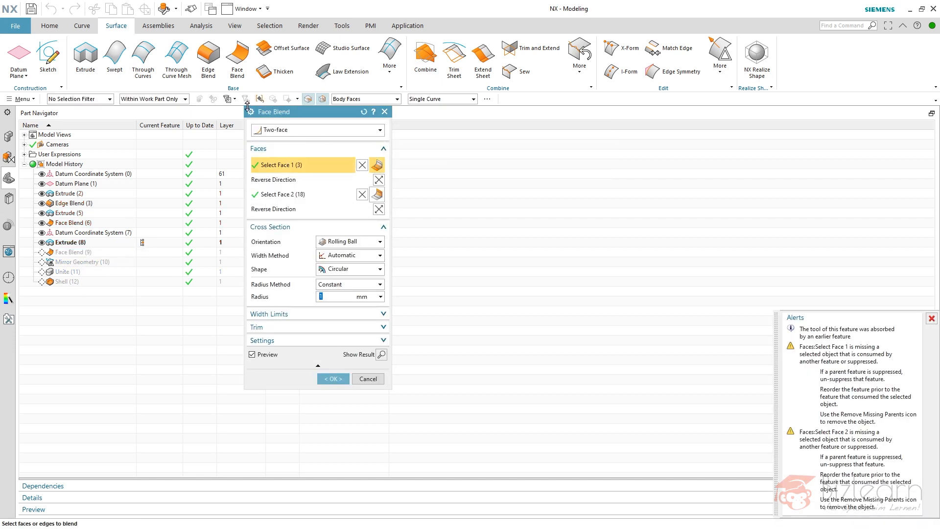
{"action": "left_click", "coordinate": [259, 99]}
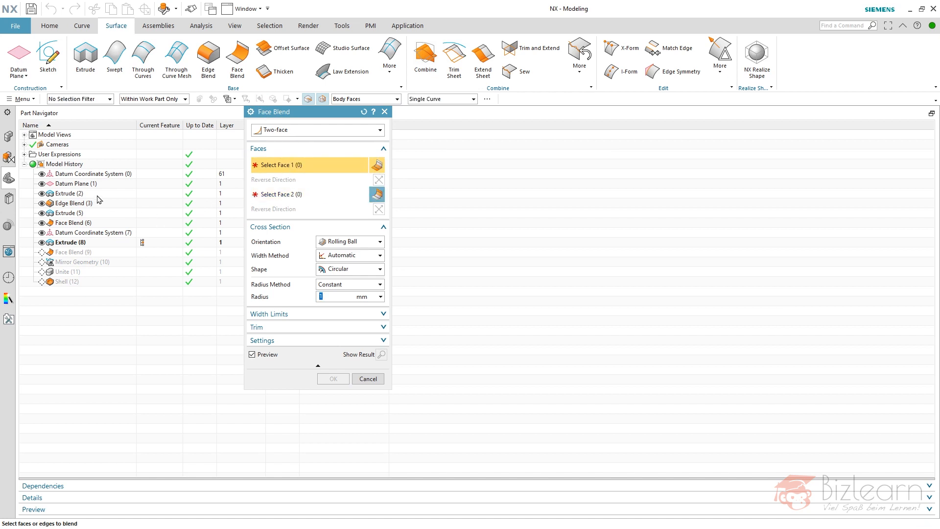
{"action": "mouse_move", "coordinate": [87, 196]}
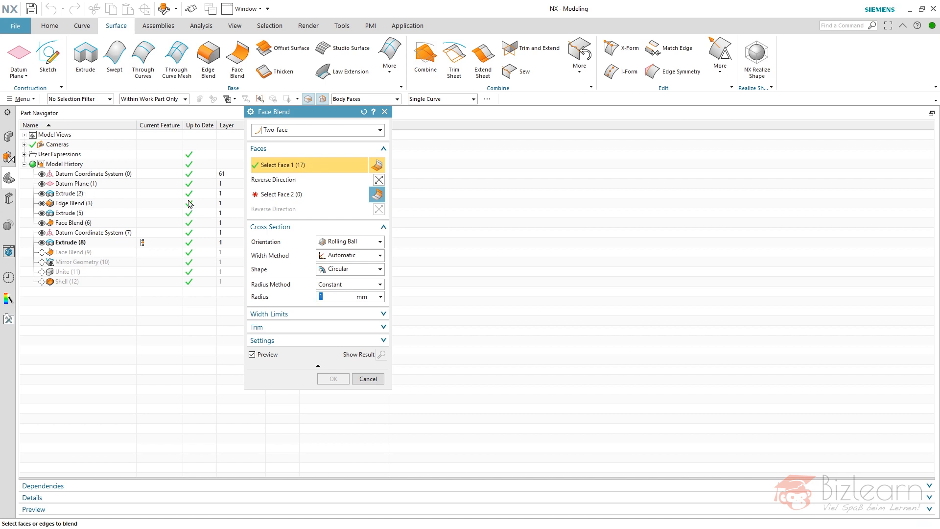
{"action": "left_click", "coordinate": [282, 195]}
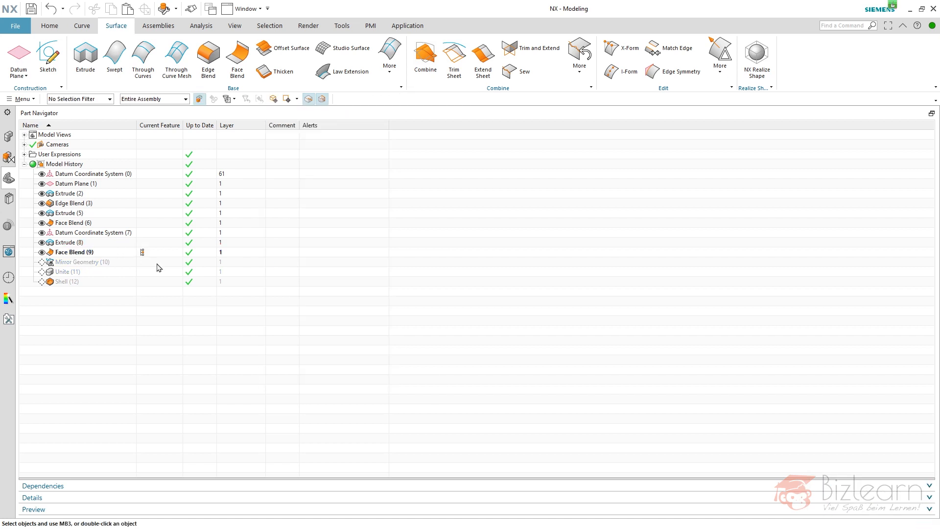
{"action": "mouse_move", "coordinate": [144, 269]}
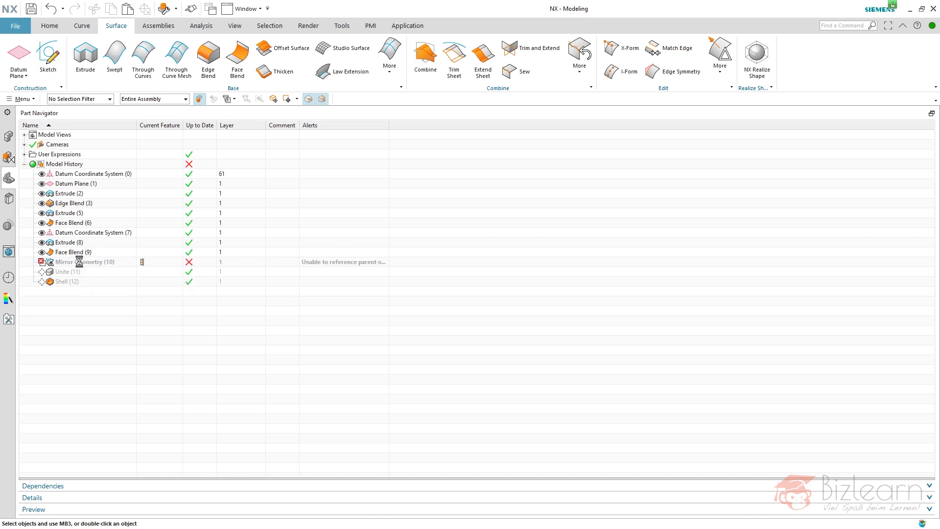
- Select the failed Mirror Geometry (10) feature in the Part Navigator
{"action": "left_click", "coordinate": [87, 262]}
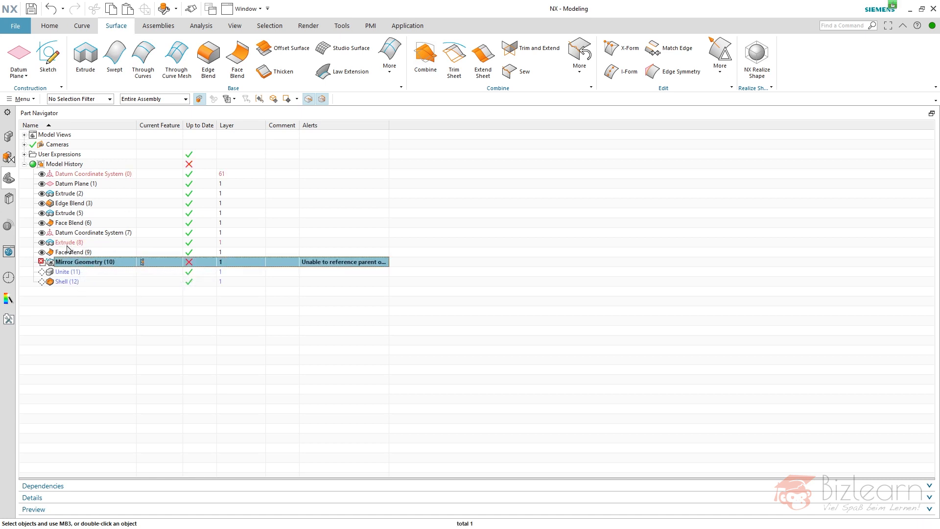
{"action": "mouse_move", "coordinate": [139, 243]}
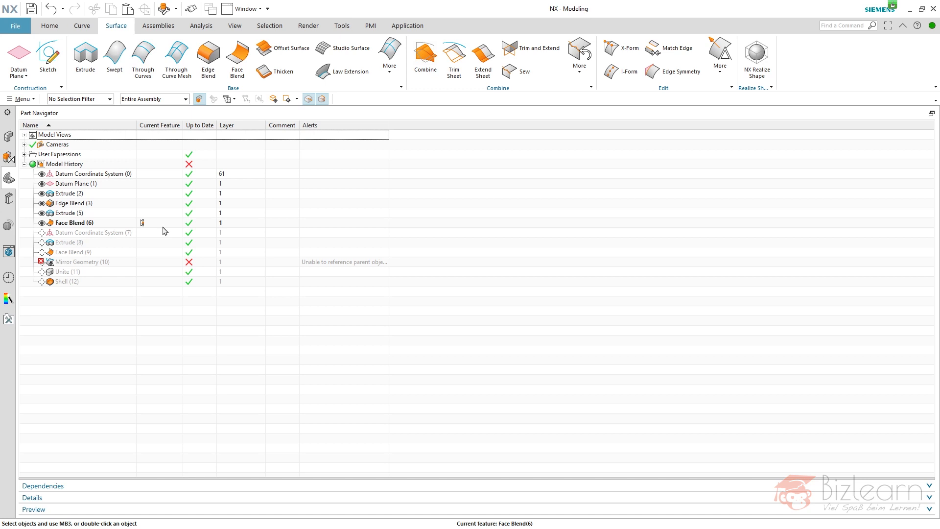
{"action": "mouse_move", "coordinate": [389, 54]}
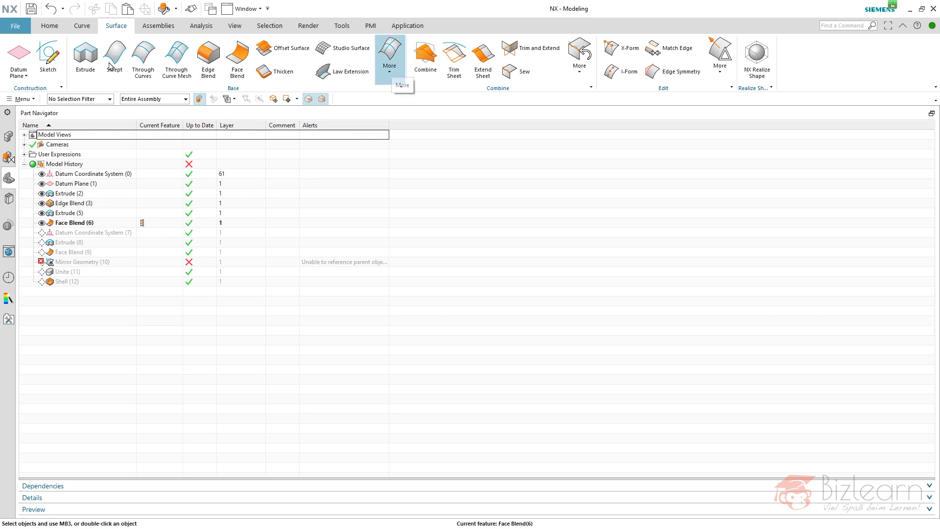
- Mirror the tank body across Datum Plane (1) using Extract Geometry's Mirror Body type
{"action": "left_click", "coordinate": [49, 26]}
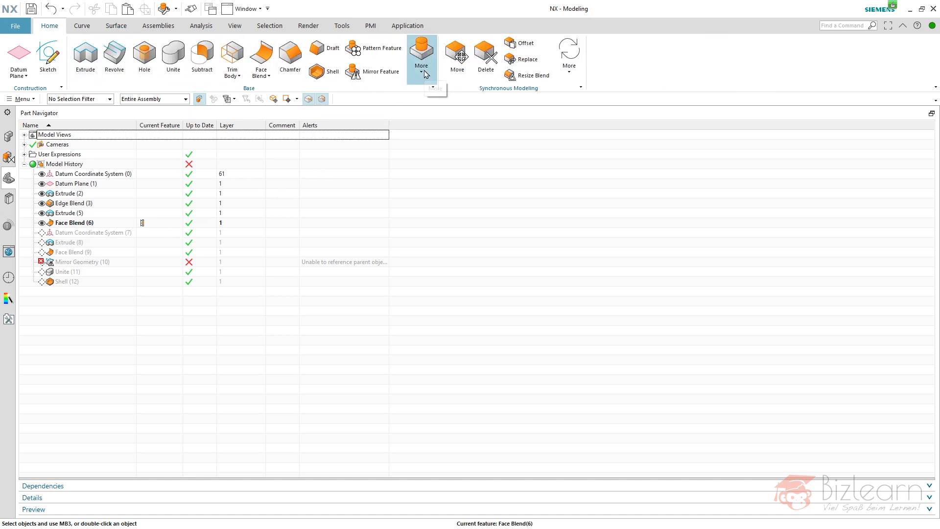
{"action": "left_click", "coordinate": [421, 57]}
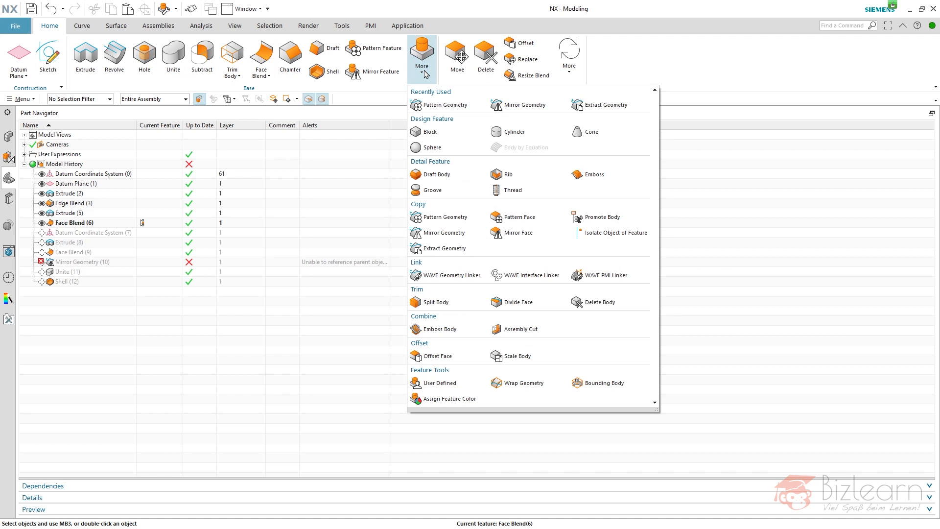
{"action": "left_click", "coordinate": [421, 53]}
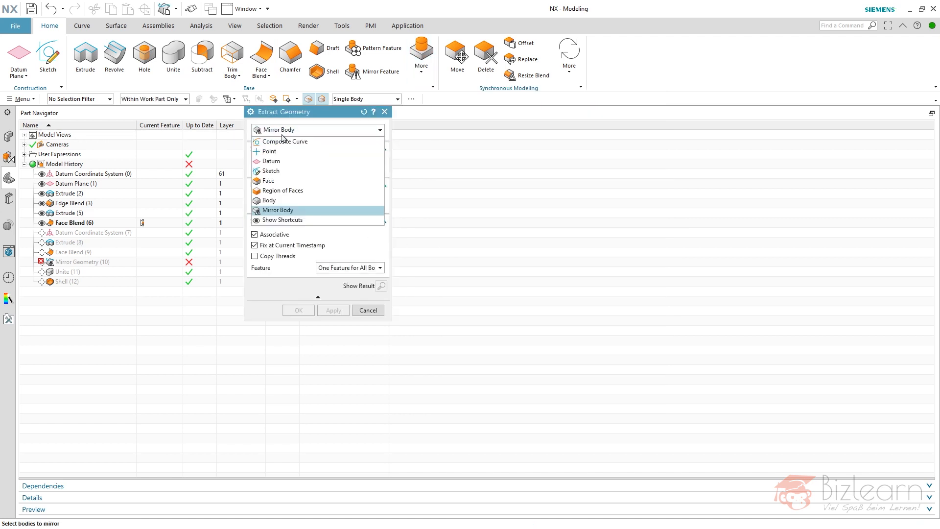
{"action": "left_click", "coordinate": [277, 210]}
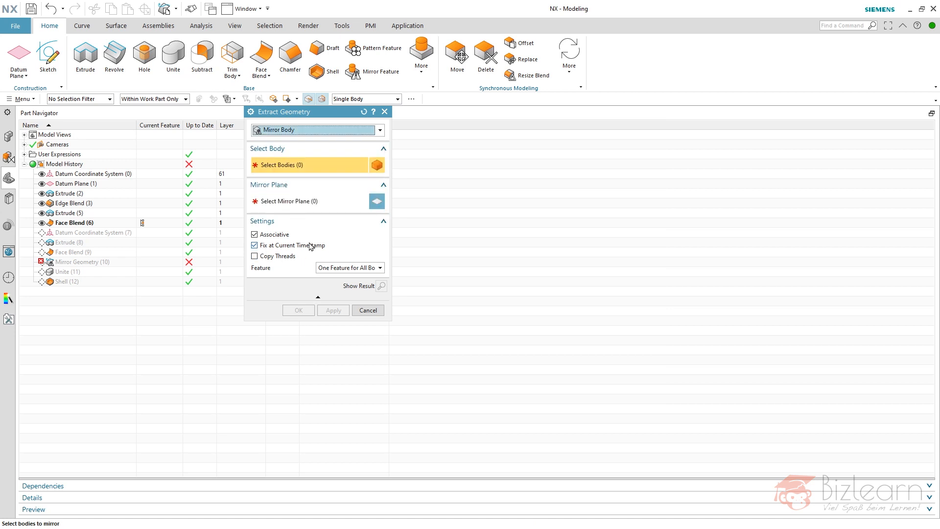
{"action": "left_click", "coordinate": [72, 222]}
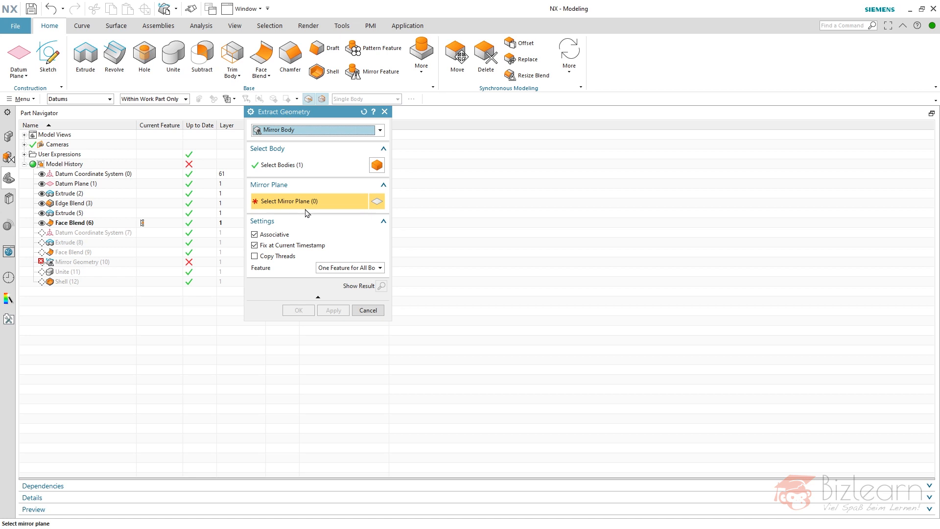
{"action": "mouse_move", "coordinate": [77, 188]}
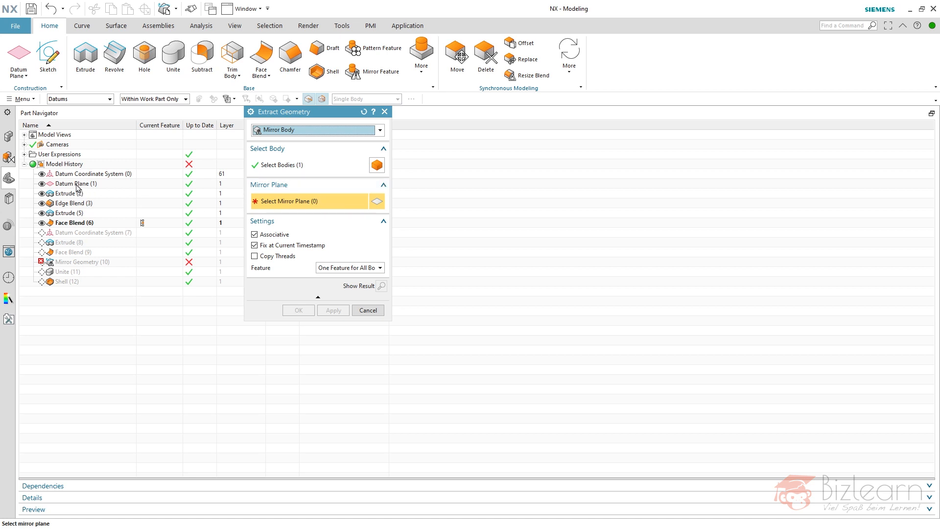
{"action": "left_click", "coordinate": [74, 184]}
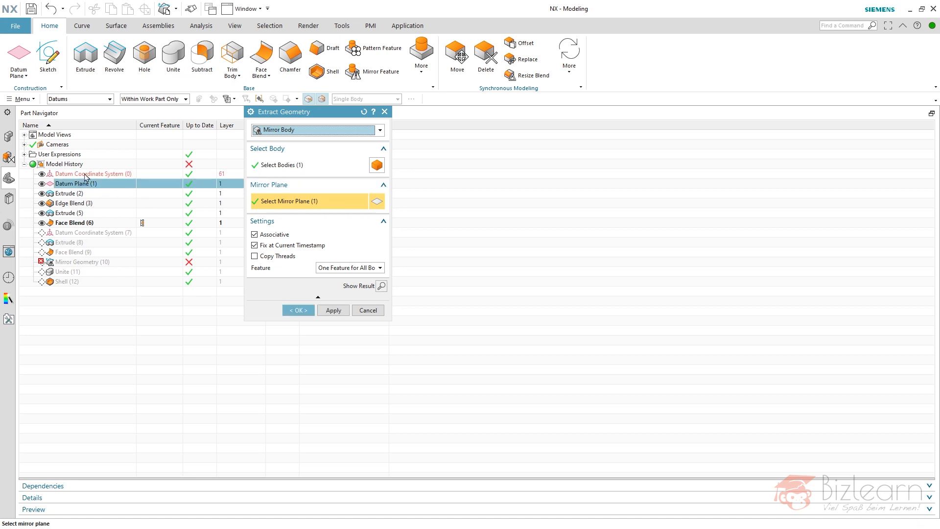
{"action": "mouse_move", "coordinate": [75, 181]}
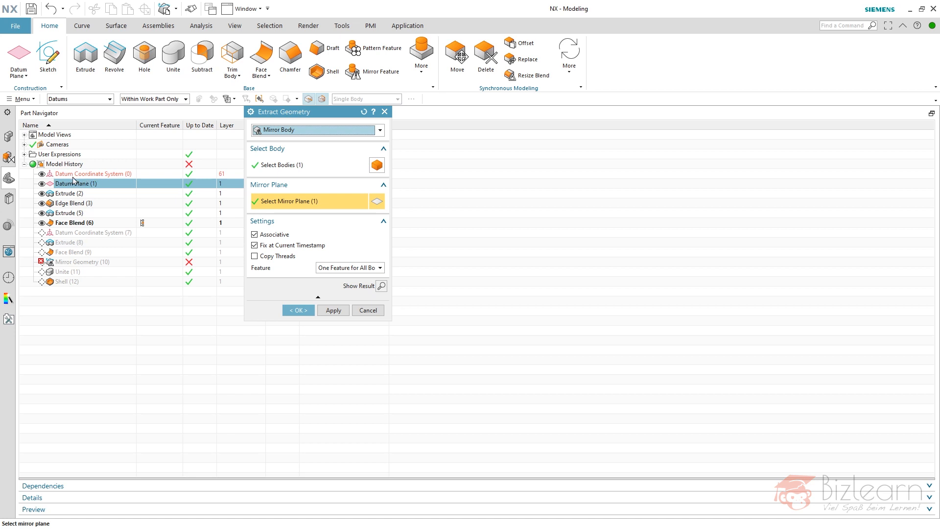
{"action": "left_click", "coordinate": [297, 310]}
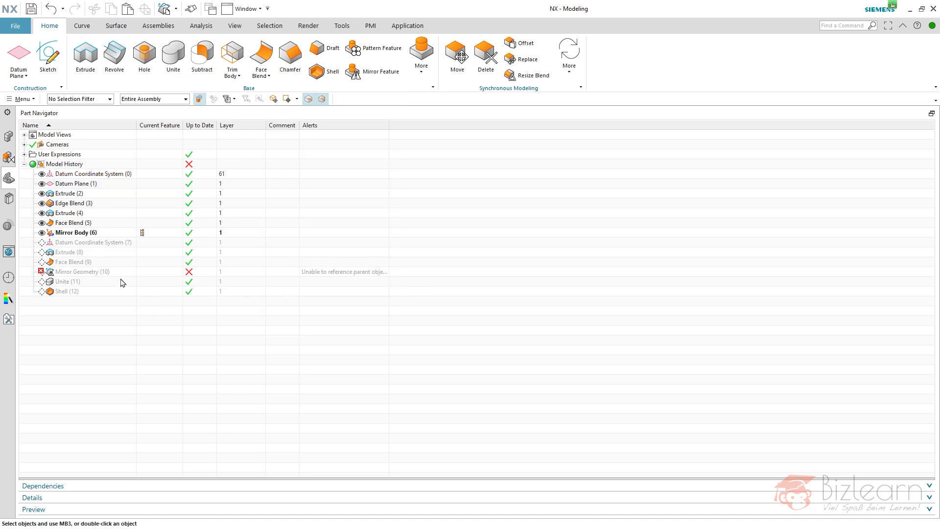
- Make Mirror Geometry (10) current and cancel the Replace Feature dialog
{"action": "left_click", "coordinate": [76, 233]}
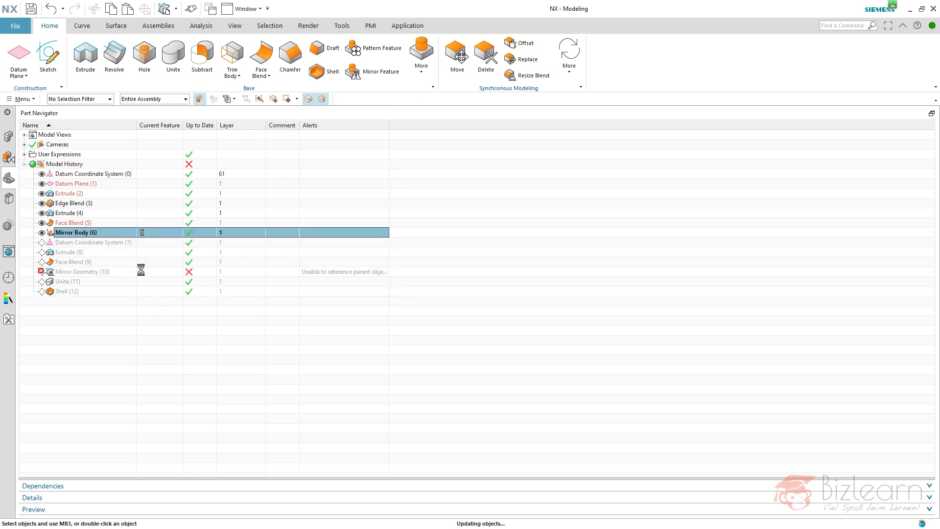
{"action": "left_click", "coordinate": [82, 271]}
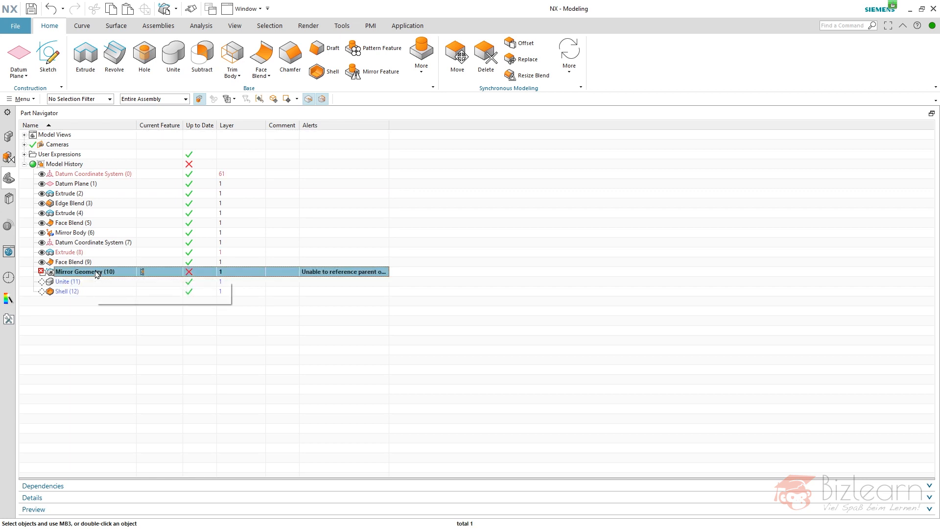
{"action": "double_click", "coordinate": [85, 272]}
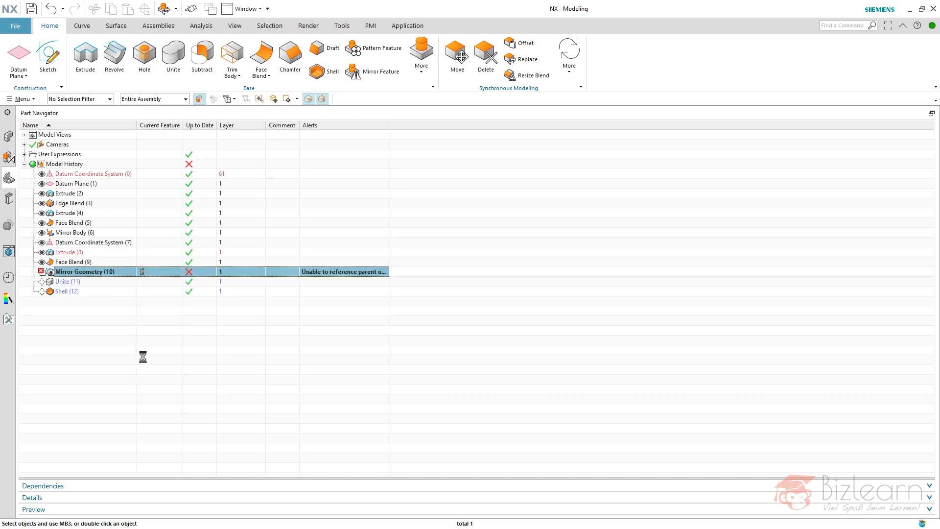
{"action": "left_click", "coordinate": [525, 58]}
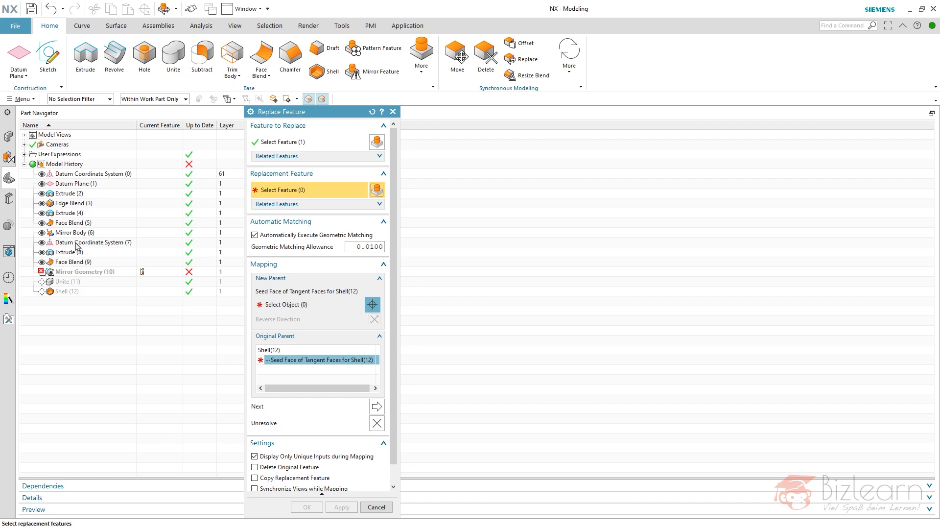
{"action": "left_click", "coordinate": [376, 507]}
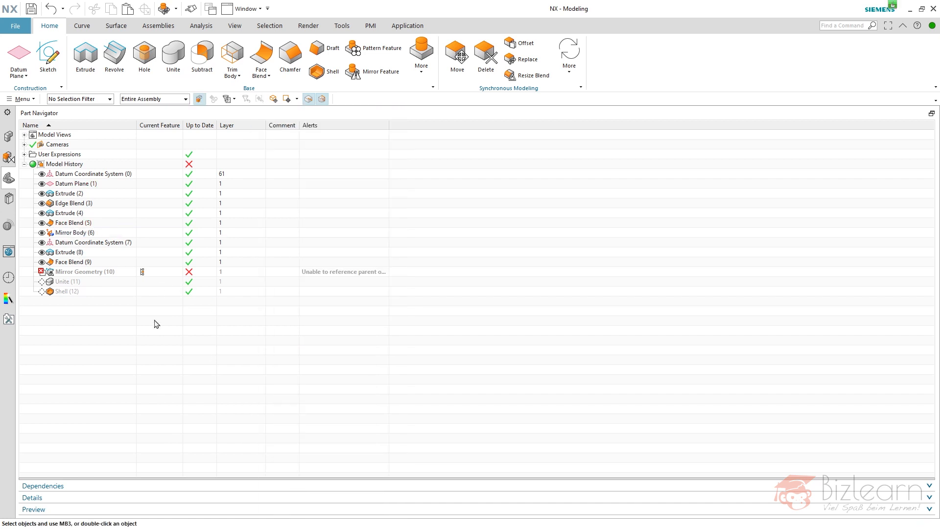
- Inspect Unite (11), Mirror Body (6) and Mirror Geometry (10) in the Part Navigator
{"action": "left_click", "coordinate": [68, 281]}
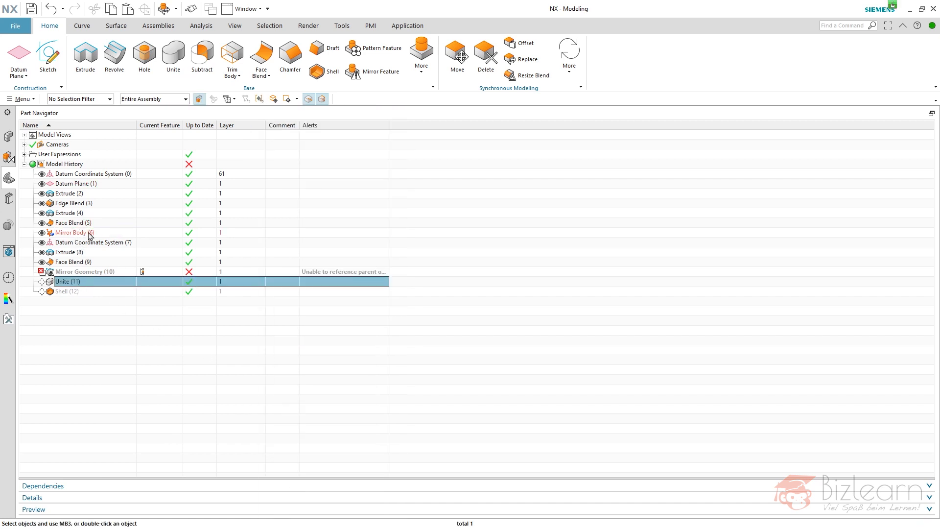
{"action": "left_click", "coordinate": [72, 232]}
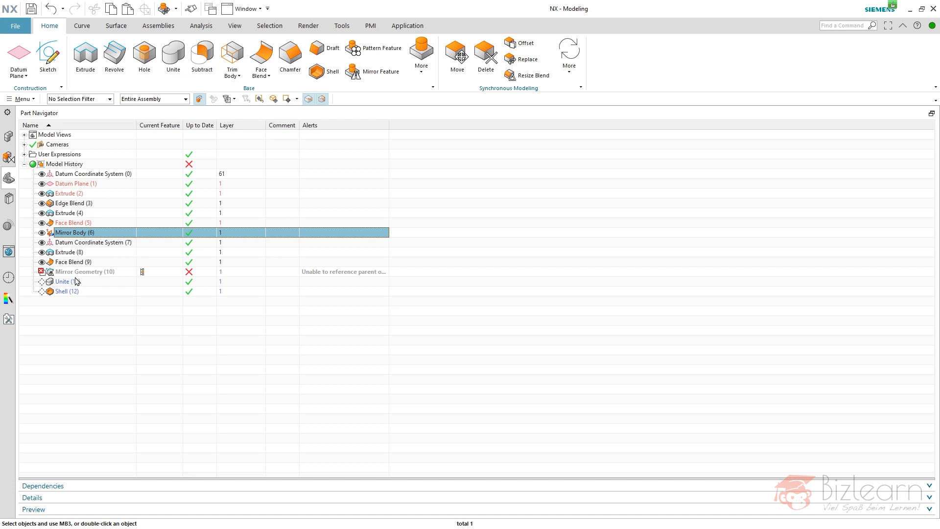
{"action": "left_click", "coordinate": [84, 271]}
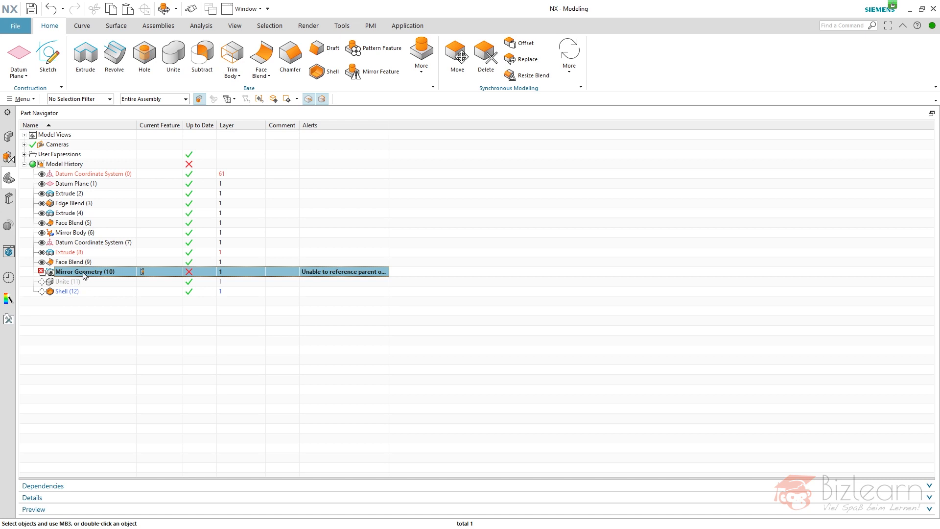
- Delete Shell (12) and Mirror Geometry (10), then open and abandon the broken Unite (11)
{"action": "left_click", "coordinate": [68, 291]}
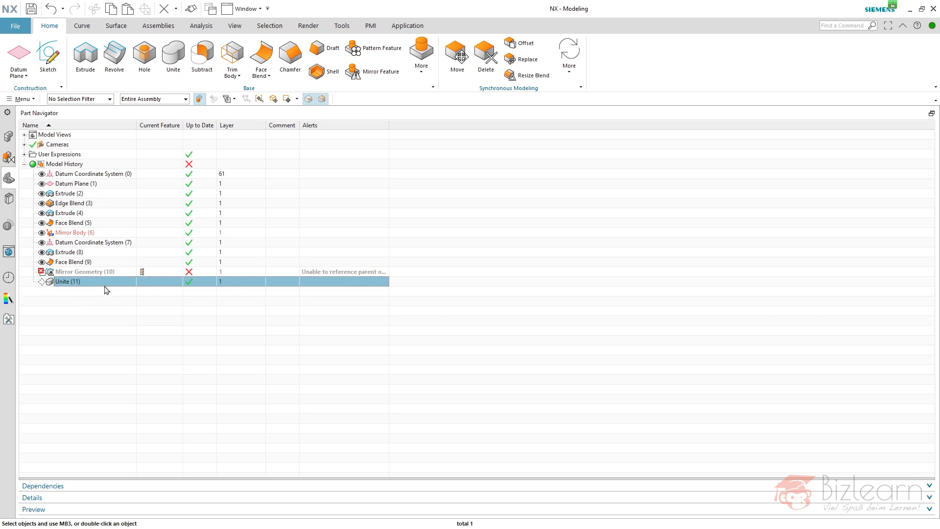
{"action": "left_click", "coordinate": [85, 272]}
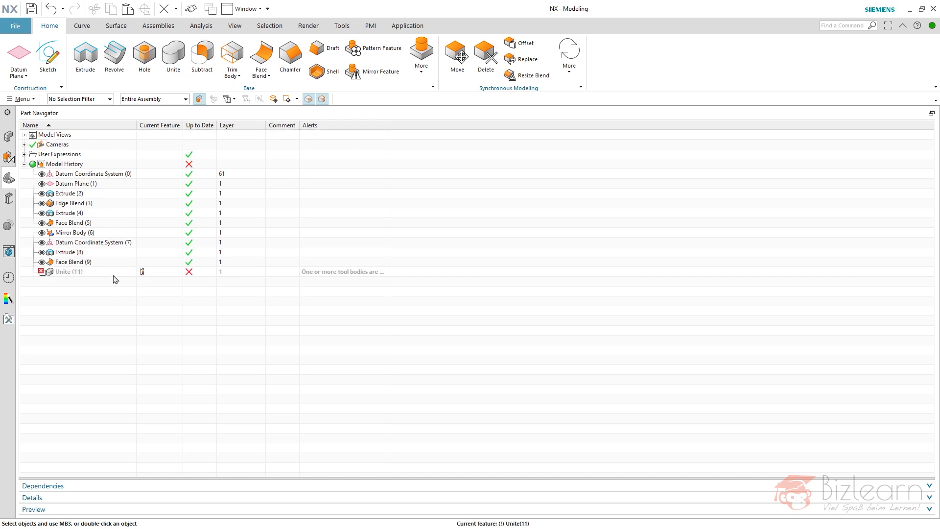
{"action": "double_click", "coordinate": [69, 272]}
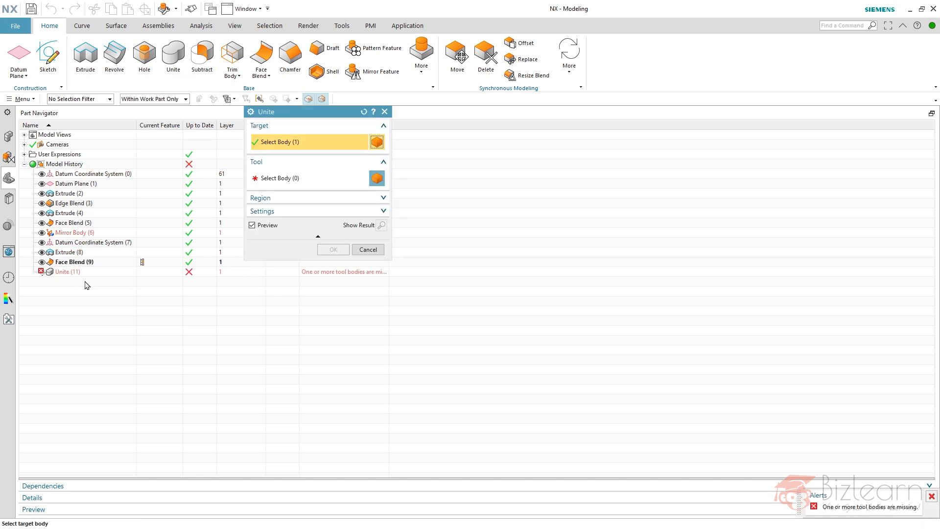
{"action": "left_click", "coordinate": [294, 178]}
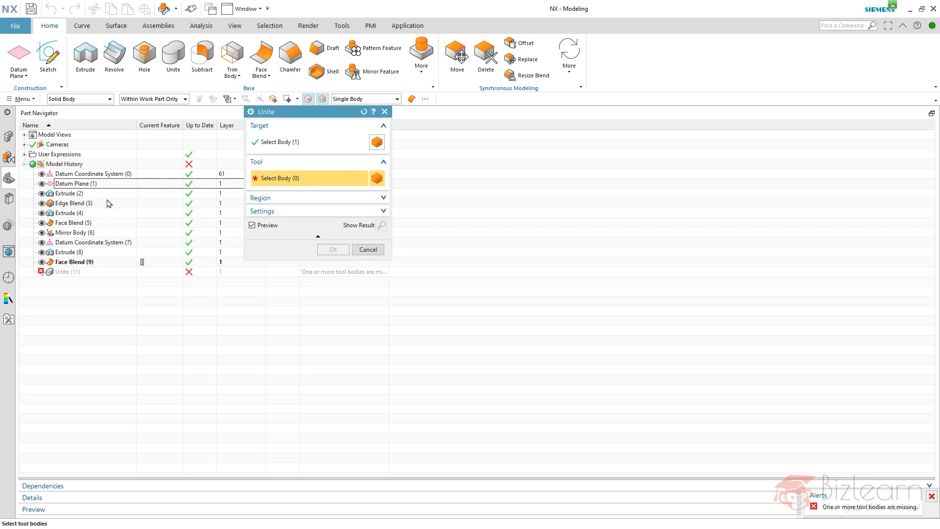
{"action": "mouse_move", "coordinate": [294, 120]}
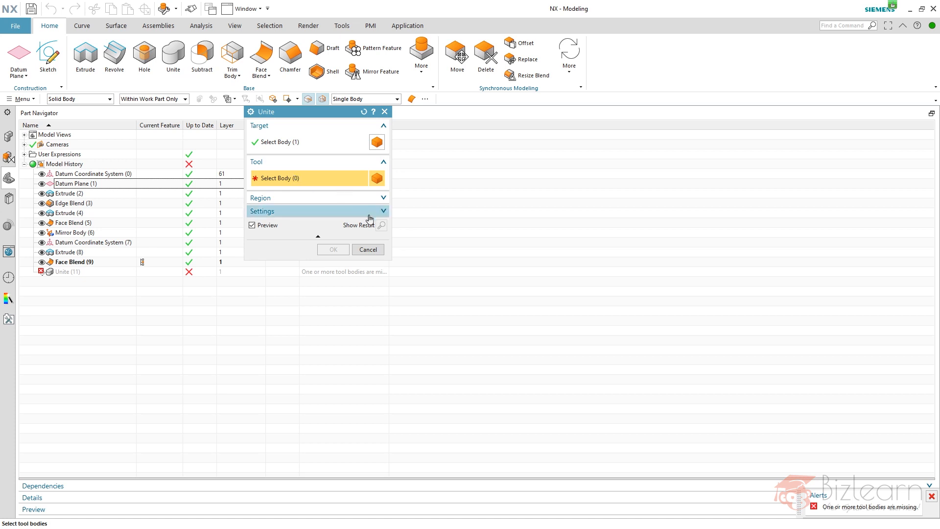
{"action": "left_click", "coordinate": [368, 249]}
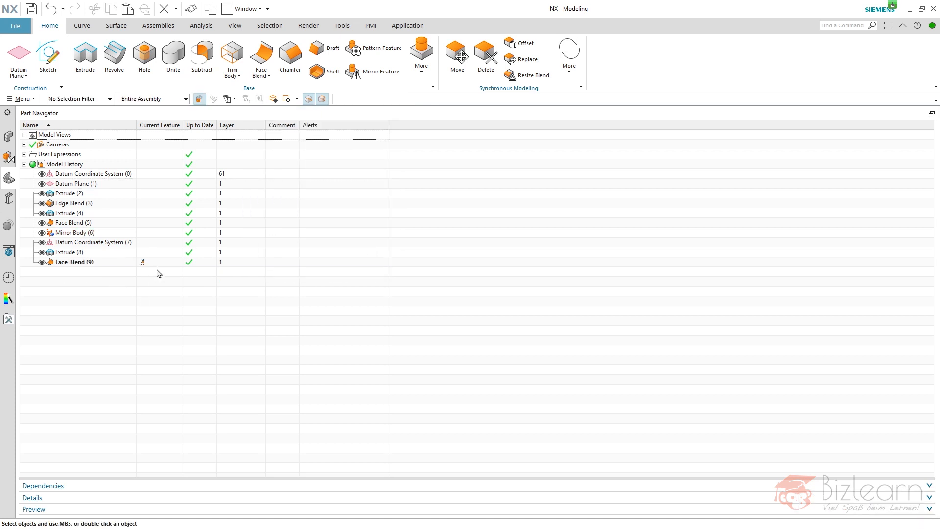
{"action": "mouse_move", "coordinate": [151, 269]}
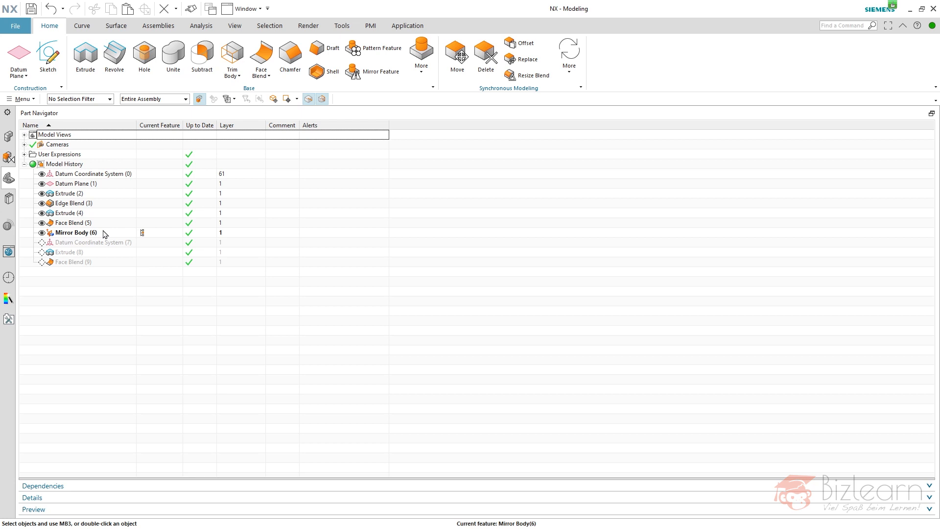
- Sew the target sheet to Mirror Body (6) as the tool sheet
{"action": "left_click", "coordinate": [116, 26]}
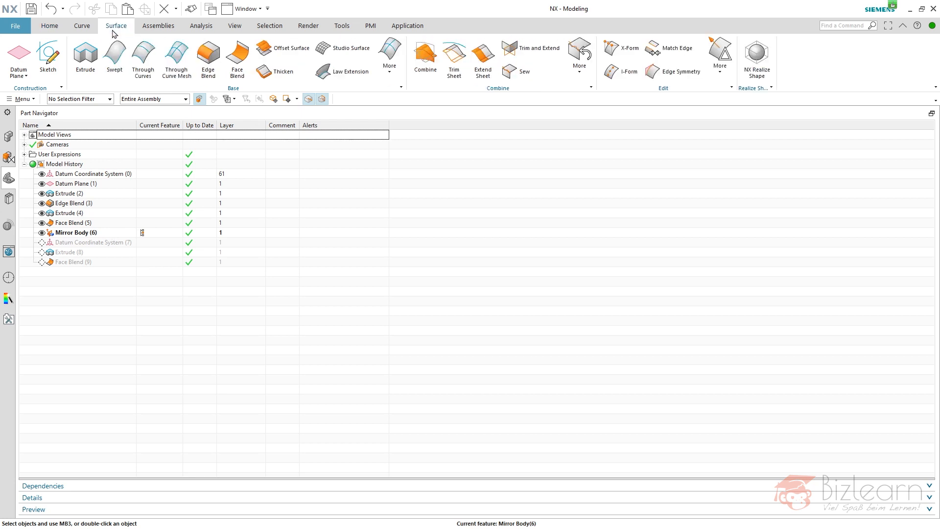
{"action": "left_click", "coordinate": [524, 71]}
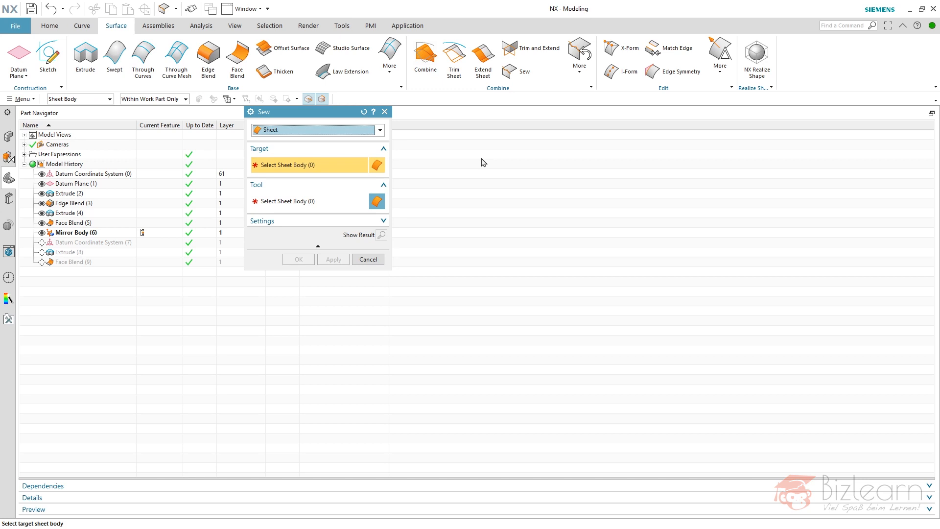
{"action": "mouse_move", "coordinate": [467, 162]}
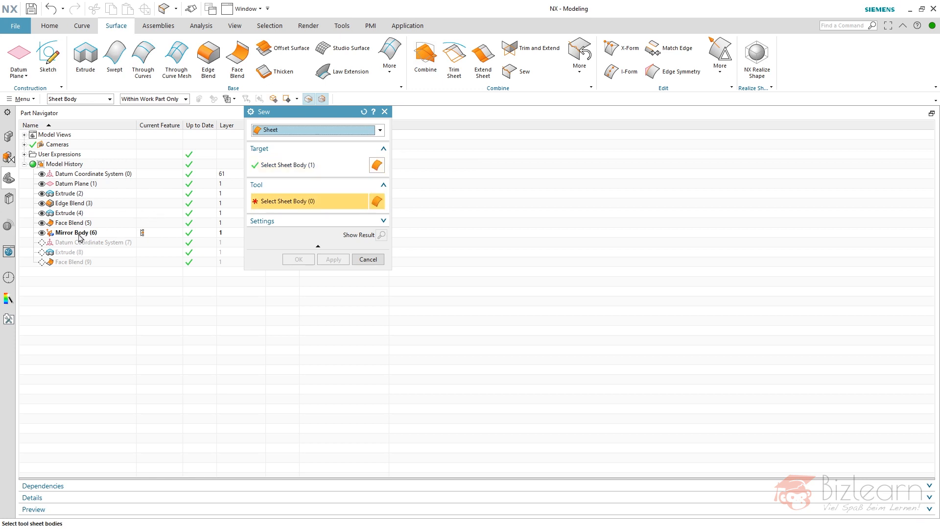
{"action": "left_click", "coordinate": [299, 259]}
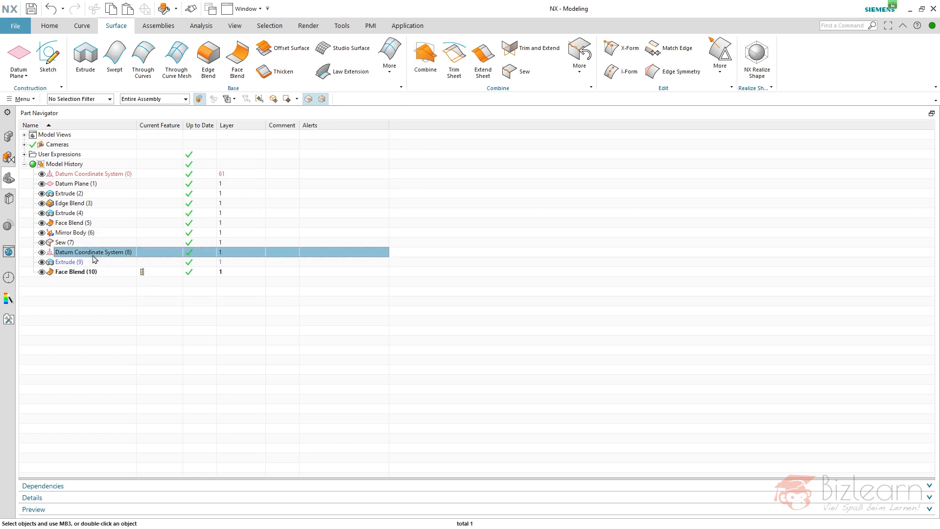
{"action": "left_click", "coordinate": [76, 272]}
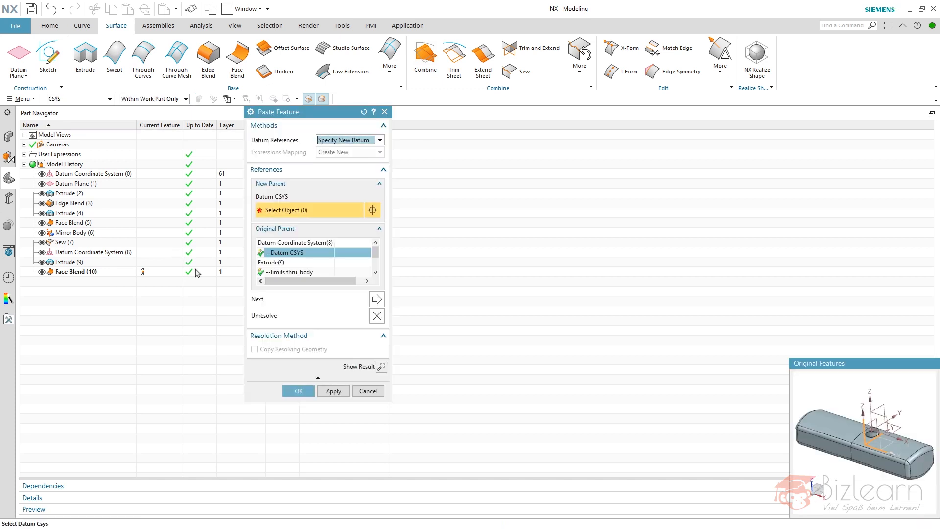
{"action": "left_click", "coordinate": [299, 391]}
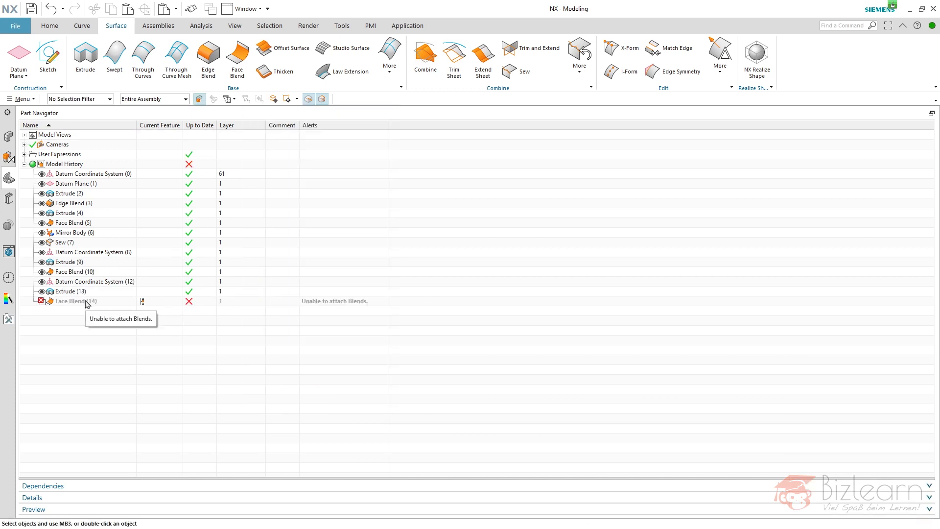
{"action": "mouse_move", "coordinate": [66, 282]}
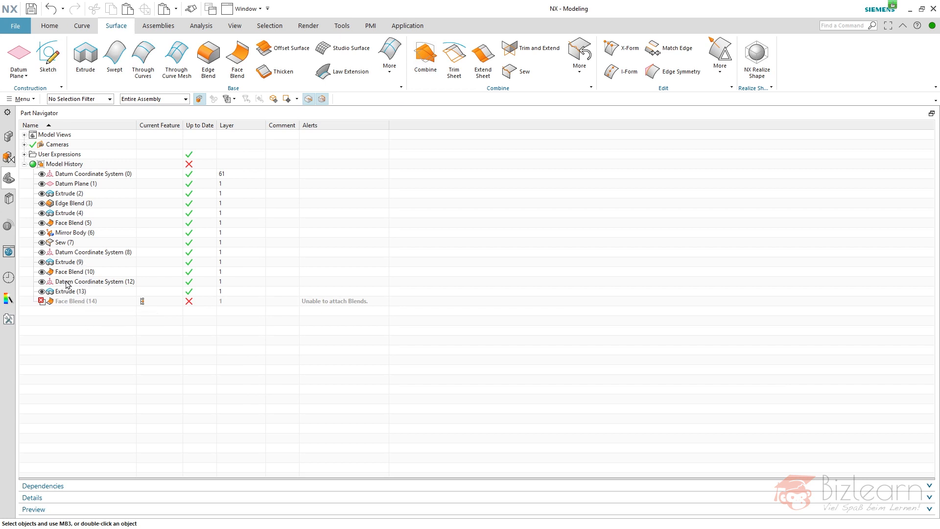
{"action": "mouse_move", "coordinate": [77, 299]}
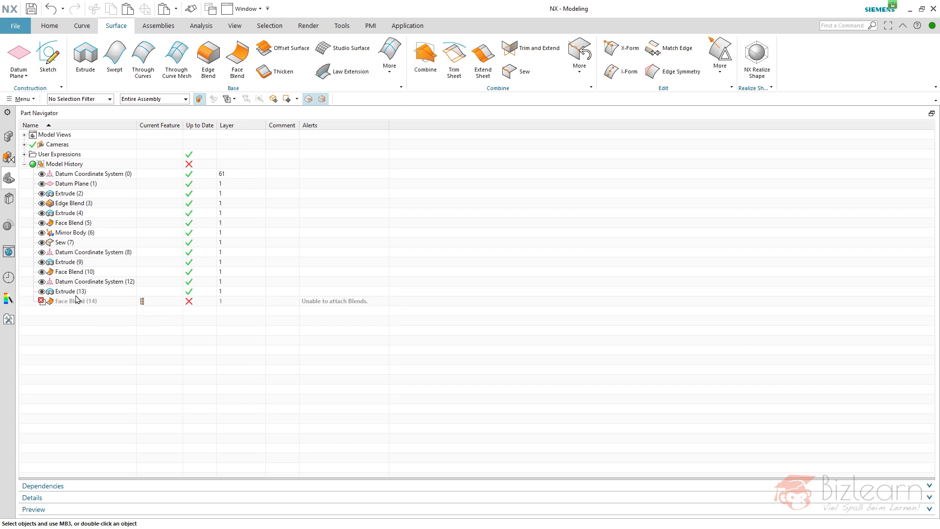
{"action": "mouse_move", "coordinate": [78, 294]}
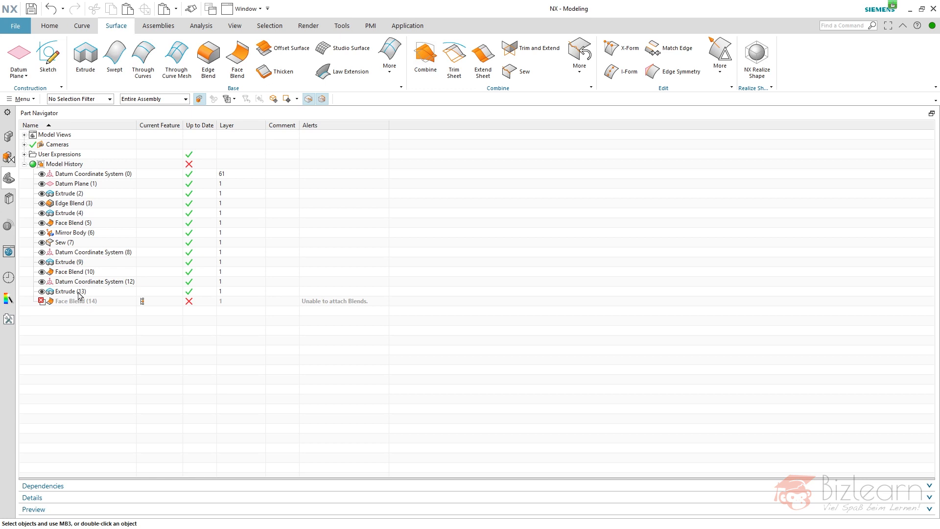
- Inspect Extrude (13)'s parameters in the Details panel, then collapse Details
{"action": "left_click", "coordinate": [70, 292]}
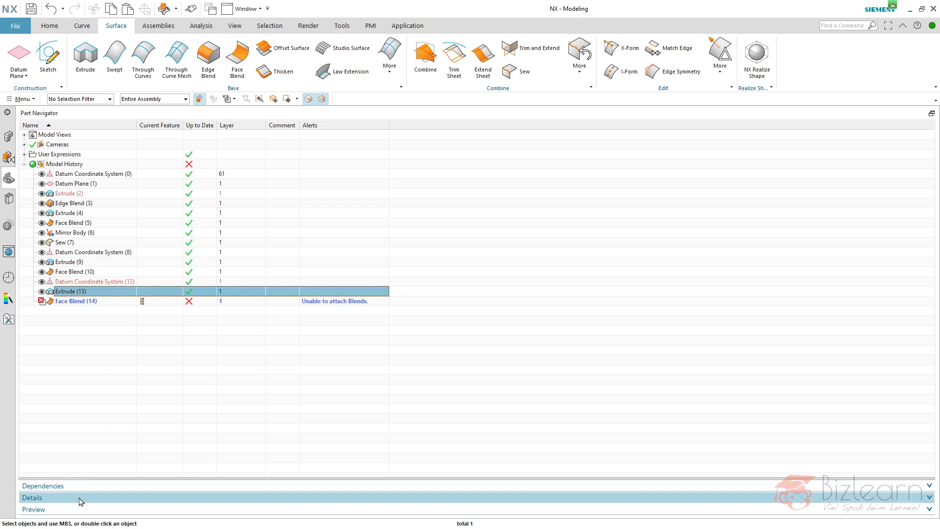
{"action": "left_click", "coordinate": [33, 497]}
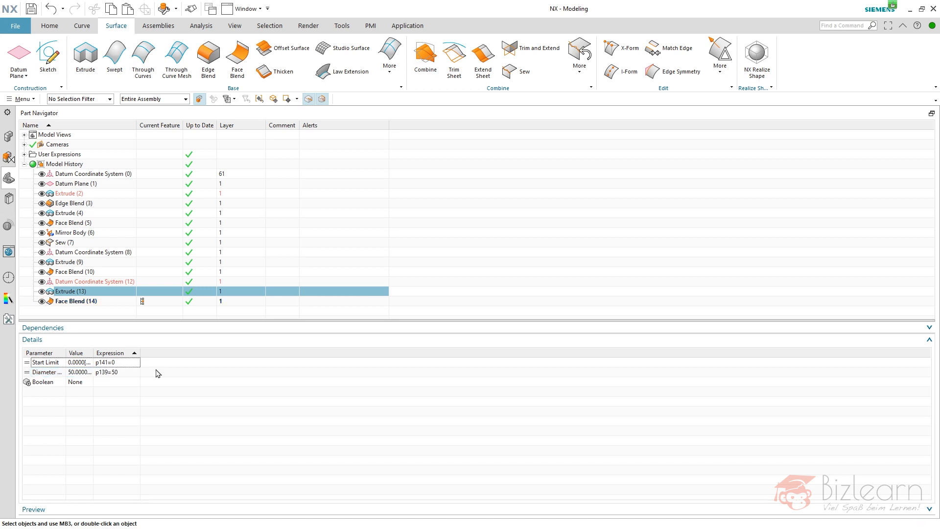
{"action": "left_click", "coordinate": [930, 339]}
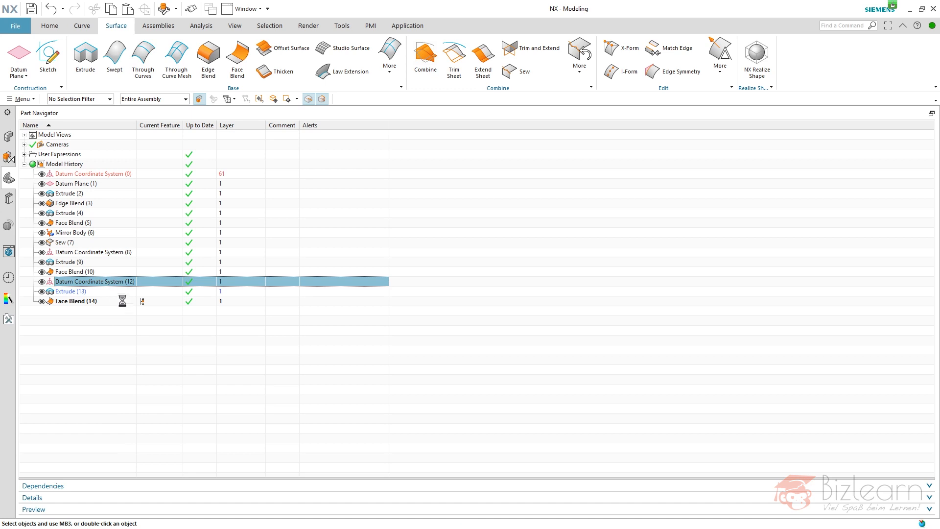
- Change Datum Coordinate System (12) to Offset CSYS with X -30 and Z 50
{"action": "double_click", "coordinate": [94, 281]}
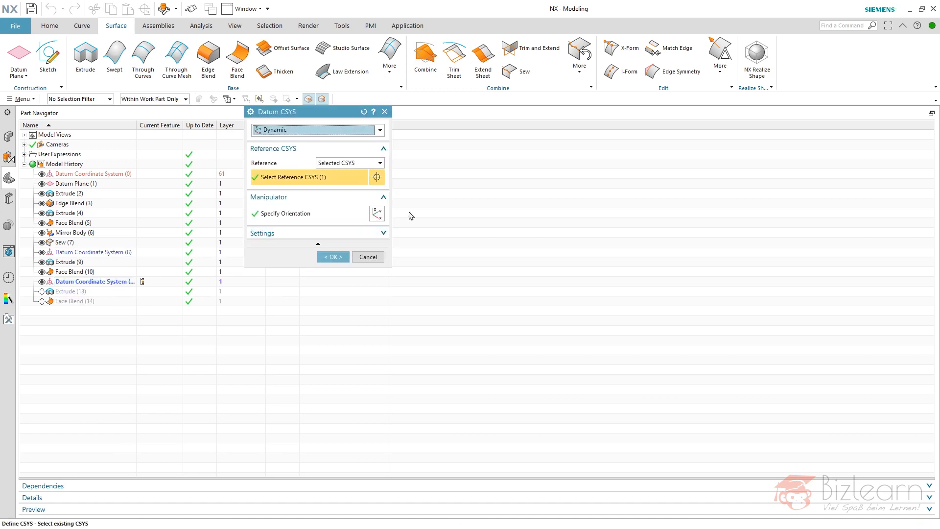
{"action": "mouse_move", "coordinate": [432, 214]}
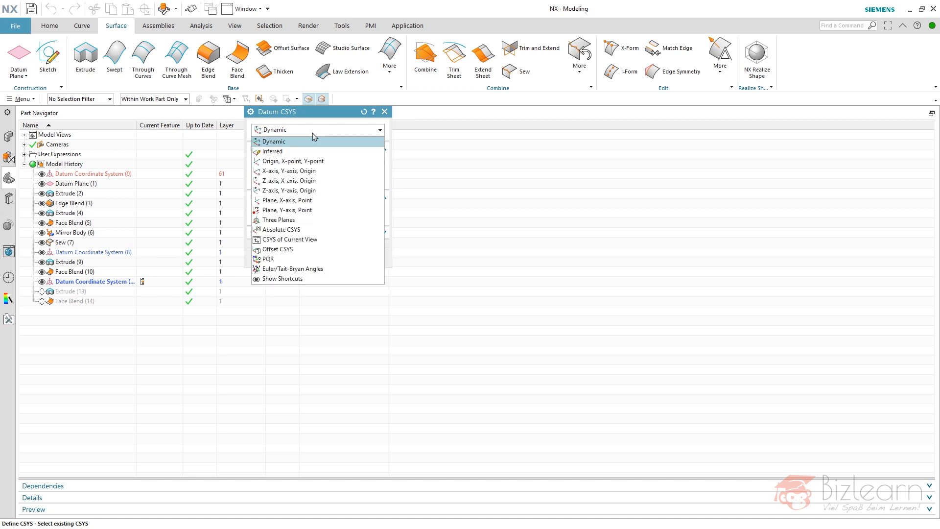
{"action": "mouse_move", "coordinate": [317, 148]}
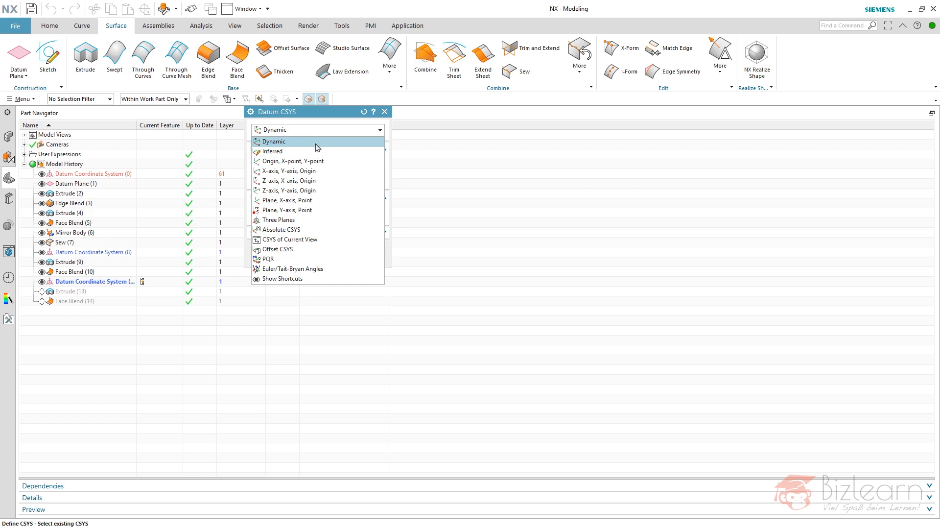
{"action": "left_click", "coordinate": [275, 248]}
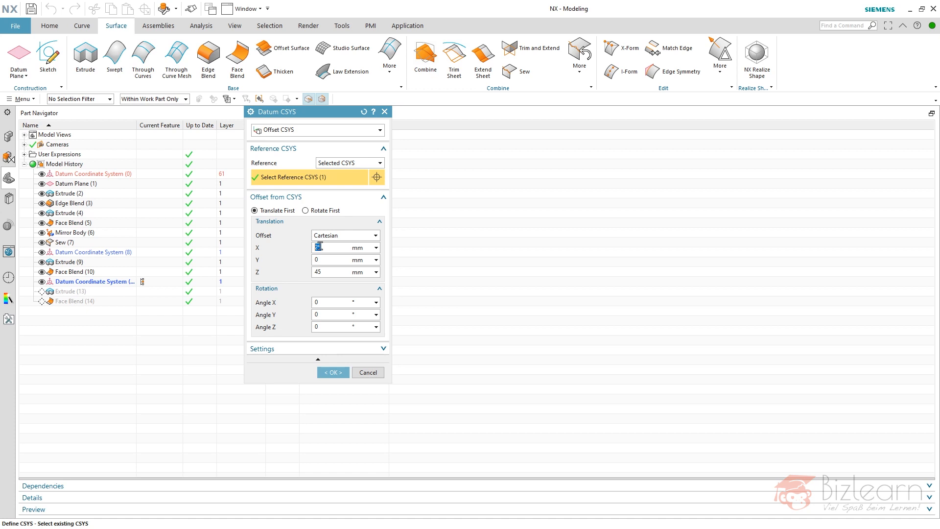
{"action": "type", "text": "-3"}
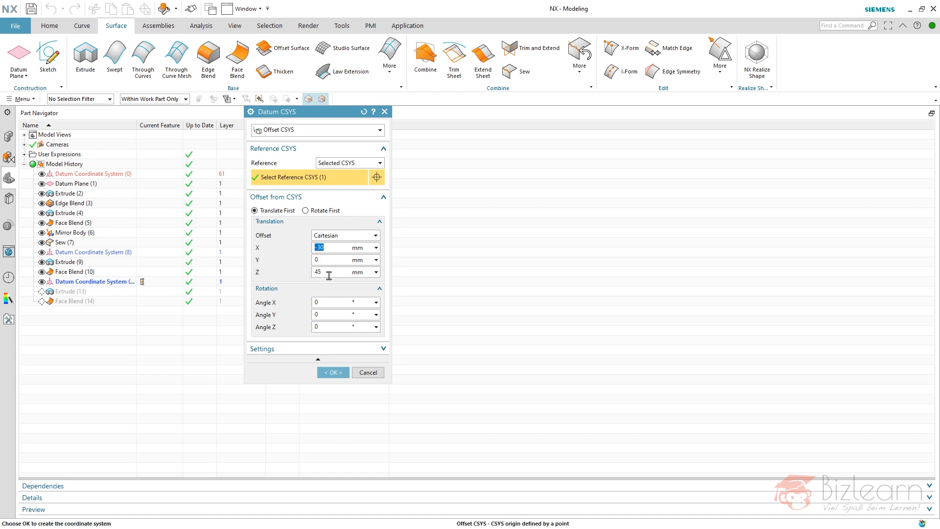
{"action": "type", "text": "50"}
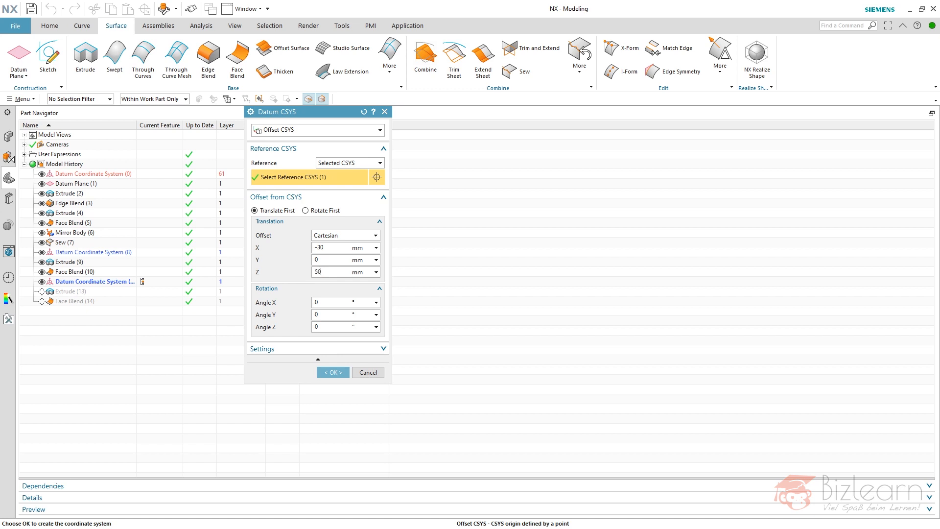
{"action": "mouse_move", "coordinate": [494, 227]}
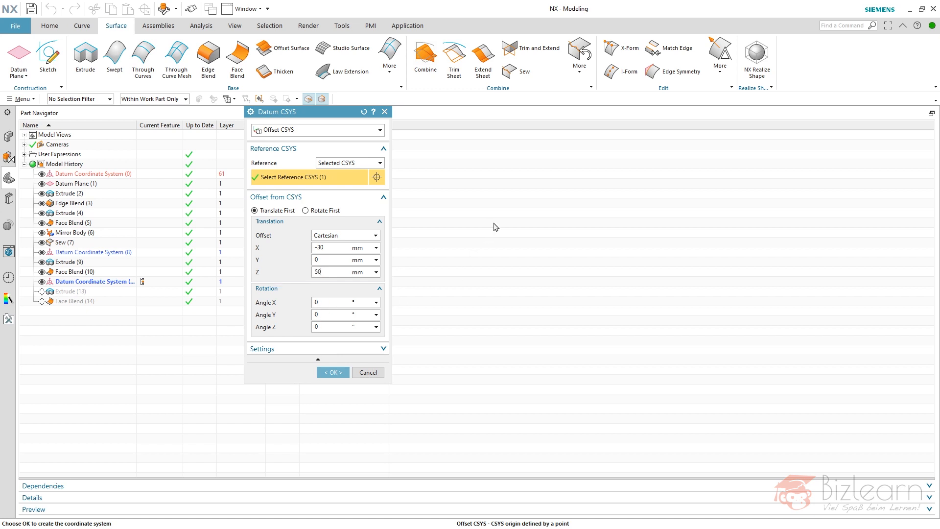
{"action": "left_click", "coordinate": [332, 372]}
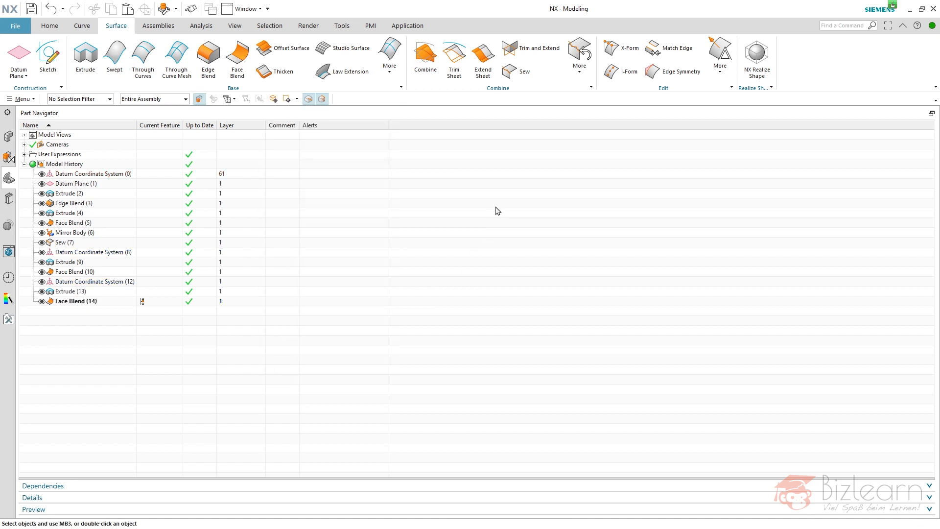
{"action": "mouse_move", "coordinate": [145, 330]}
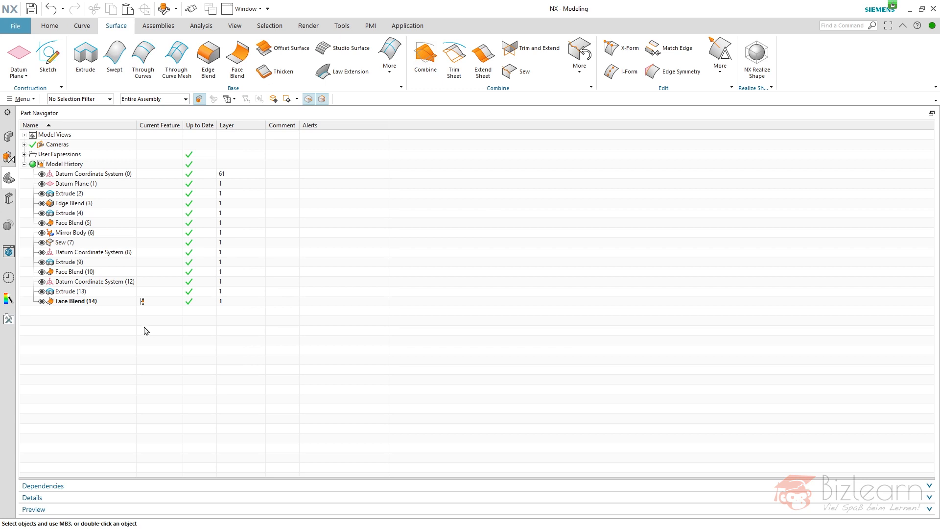
{"action": "mouse_move", "coordinate": [177, 60]}
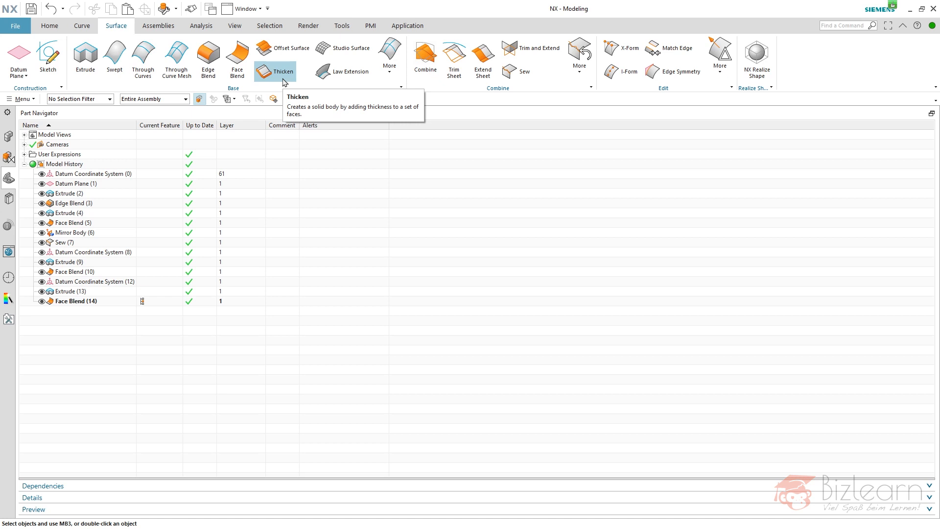
- Thicken the 38 sewn tank faces with a 2 mm first offset
{"action": "left_click", "coordinate": [278, 71]}
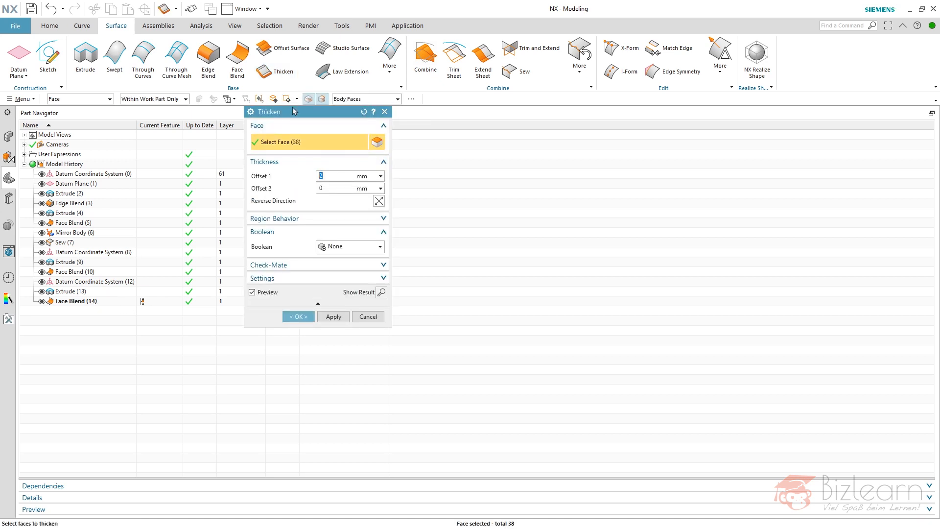
{"action": "mouse_move", "coordinate": [111, 197]}
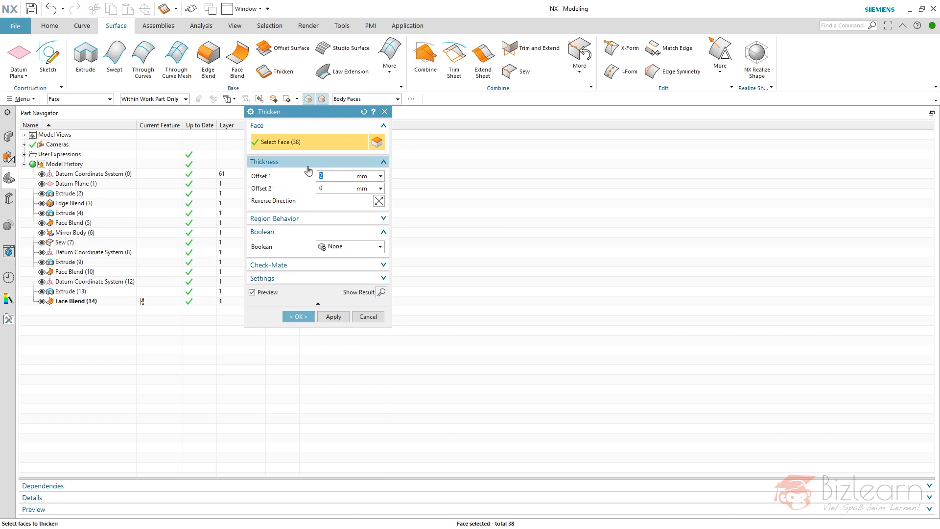
{"action": "mouse_move", "coordinate": [275, 180]}
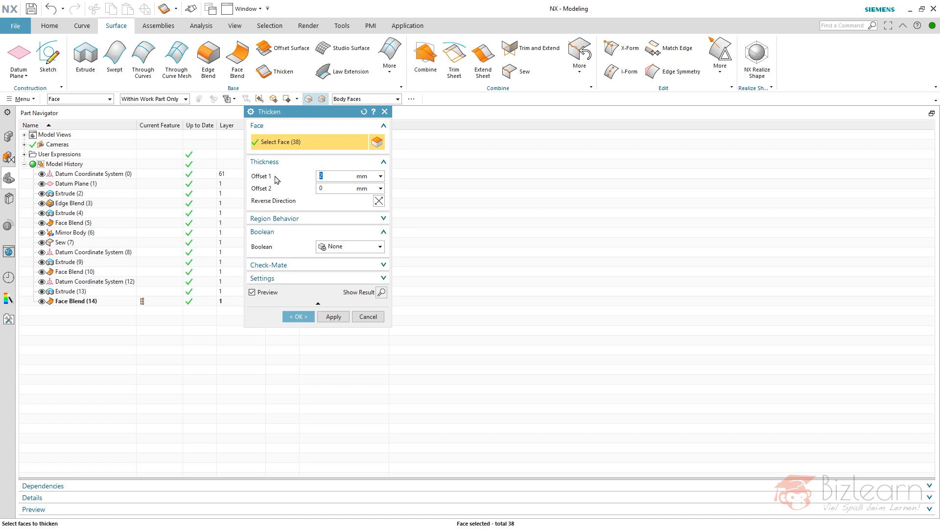
{"action": "left_click", "coordinate": [345, 175]}
{"action": "type", "text": "2"}
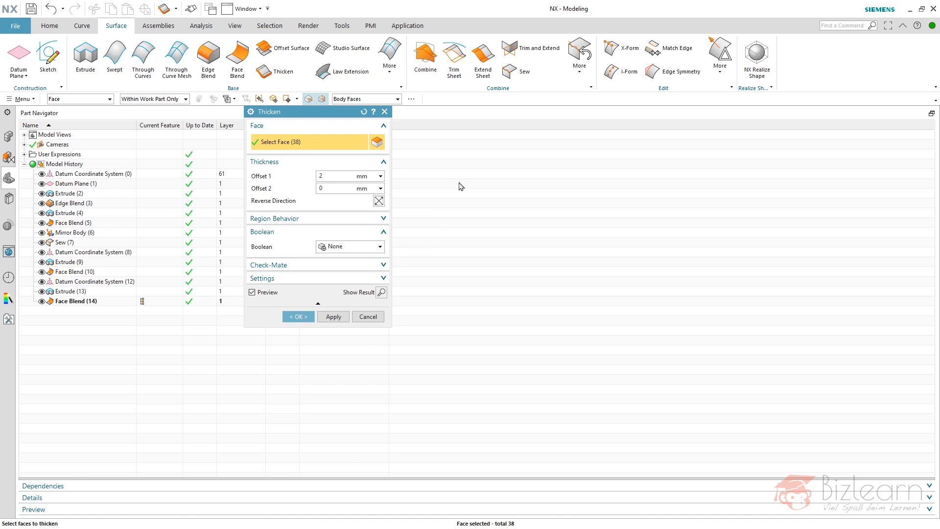
{"action": "left_click", "coordinate": [299, 316]}
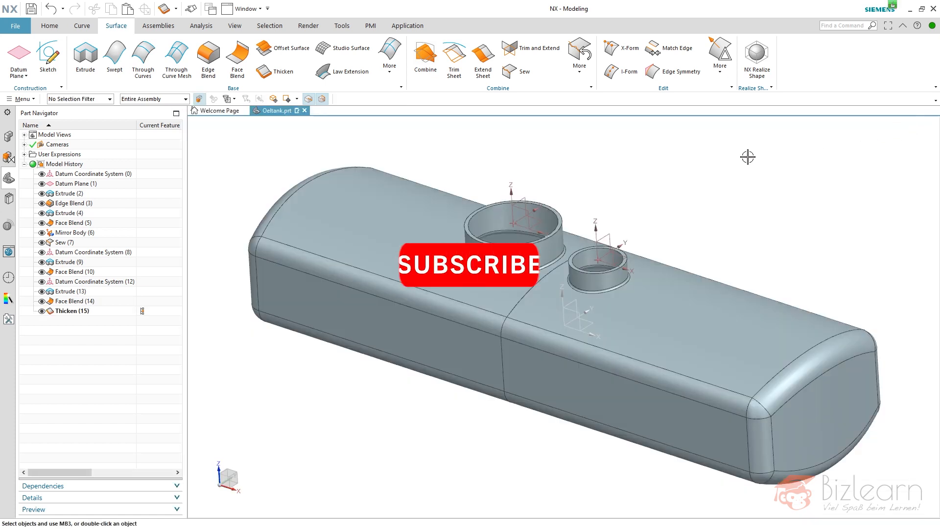
- Hide features Extrude (2) through Face Blend (14), keeping Thicken (15) visible
{"action": "left_click", "coordinate": [525, 336]}
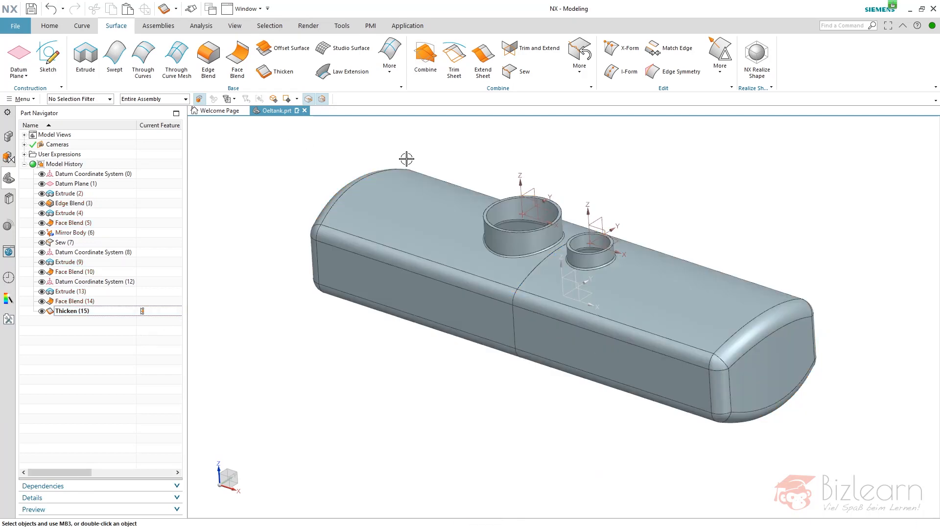
{"action": "mouse_move", "coordinate": [418, 129]}
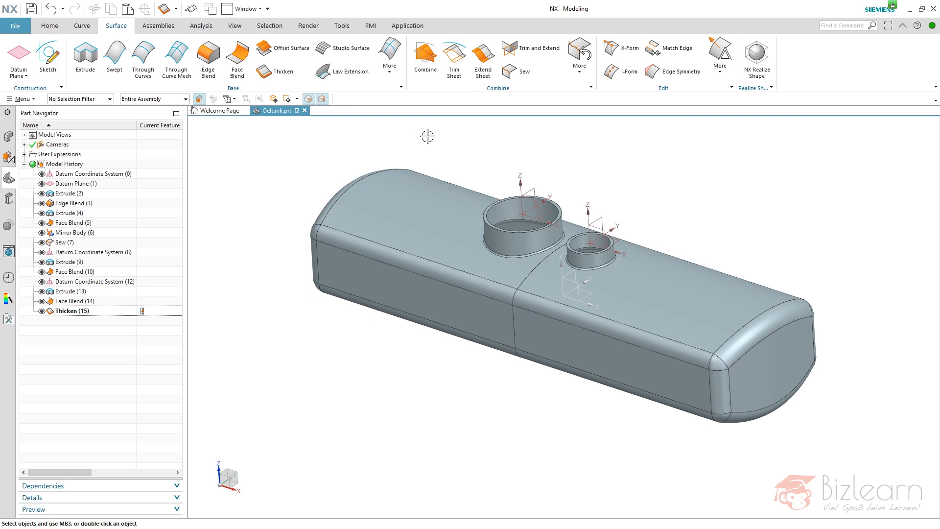
{"action": "mouse_move", "coordinate": [435, 137]}
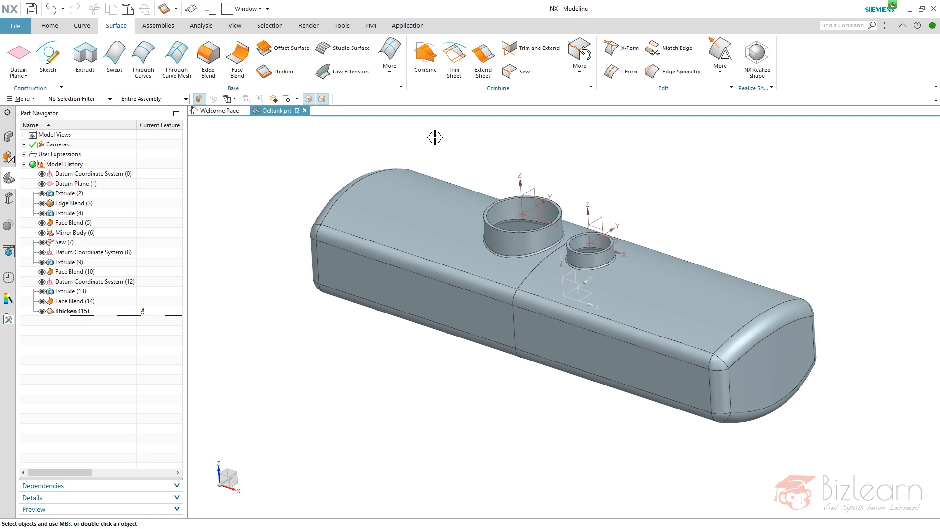
{"action": "mouse_move", "coordinate": [478, 161]}
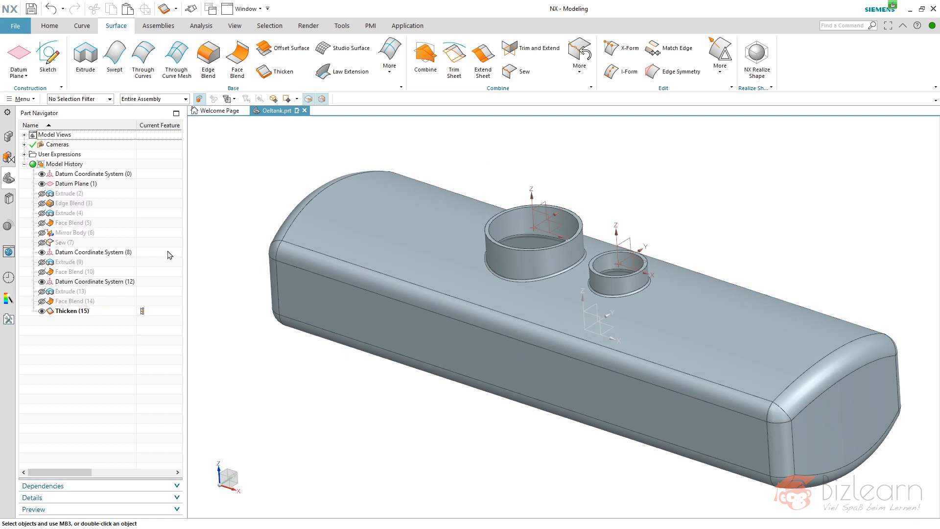
{"action": "mouse_move", "coordinate": [95, 307]}
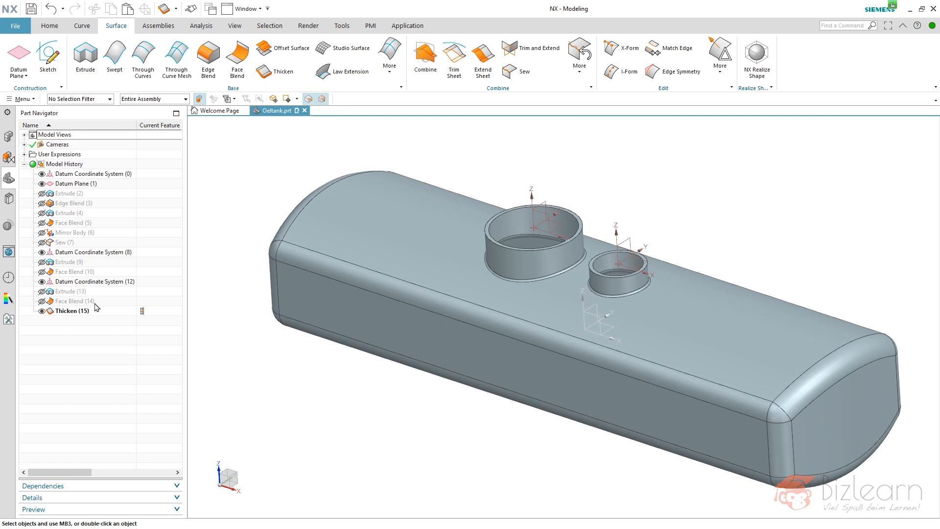